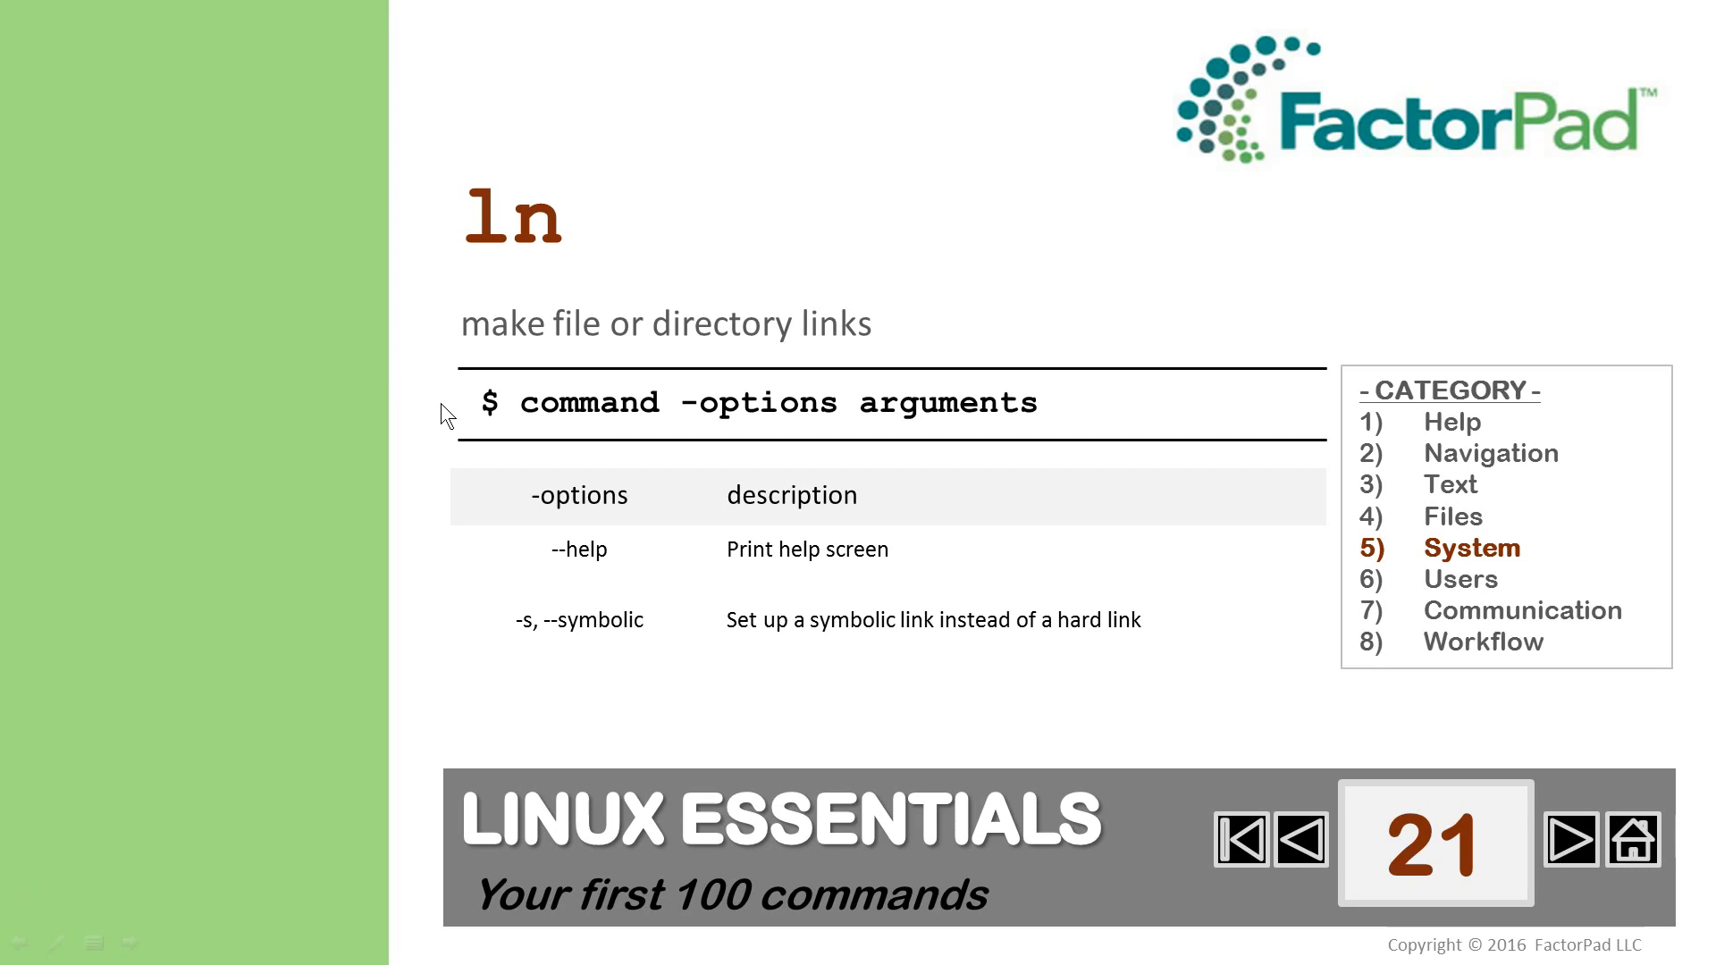
mouse_move(644, 558)
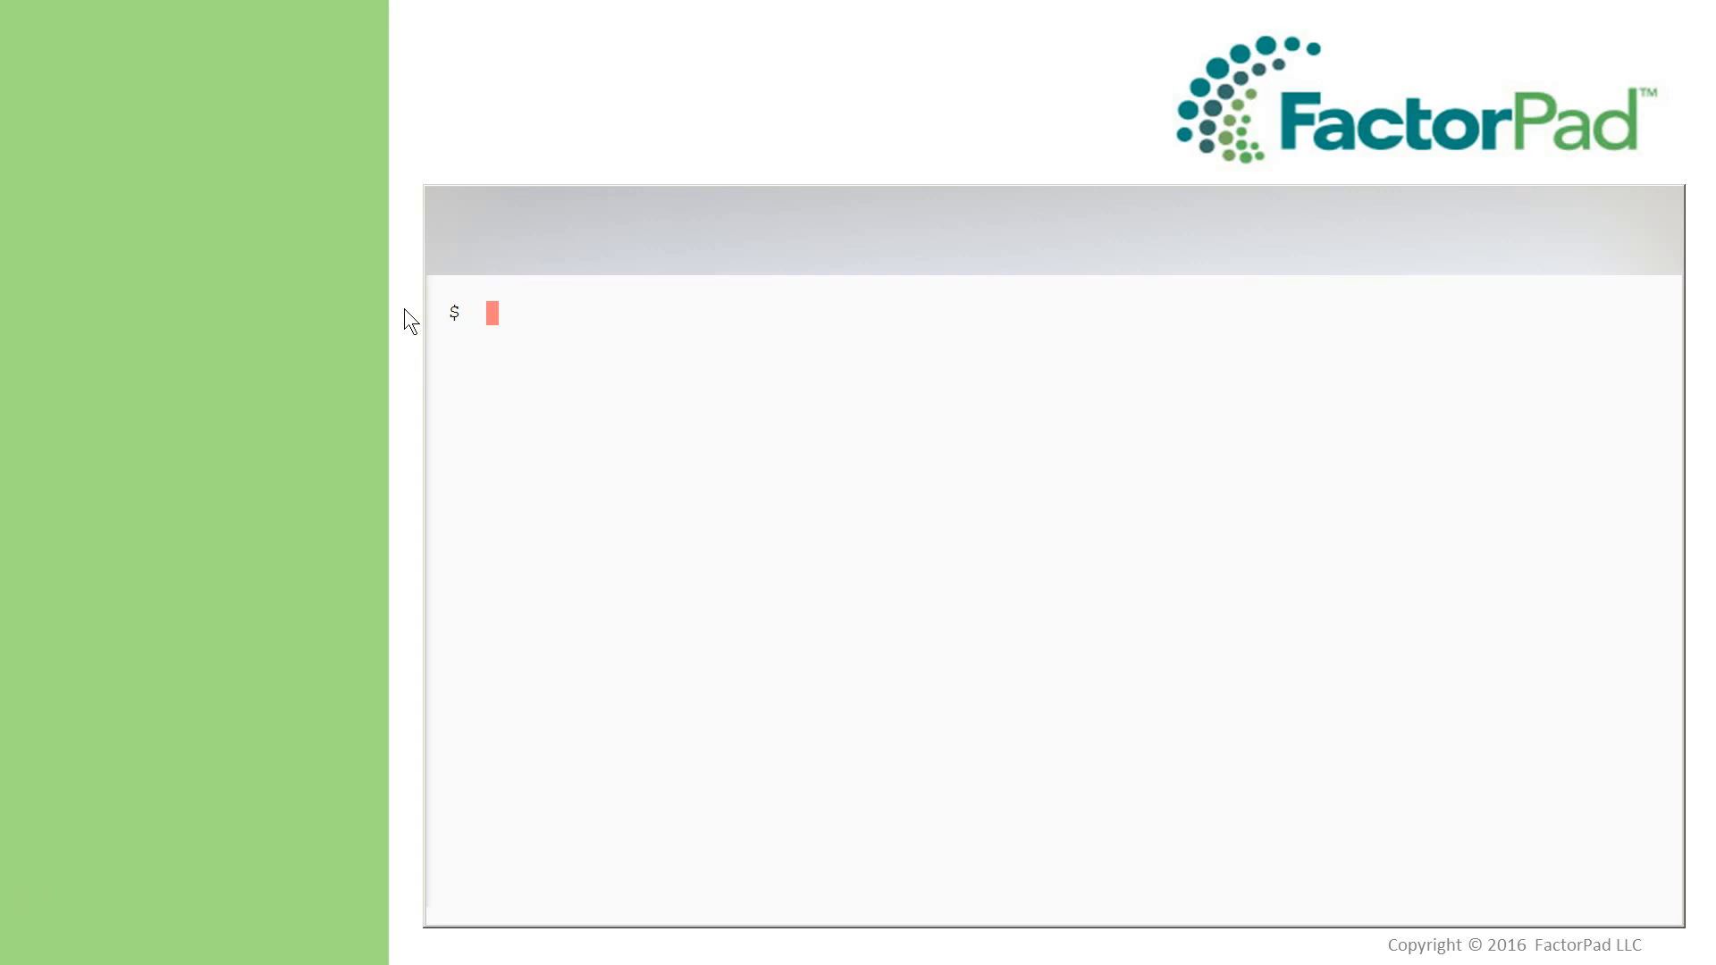
- Run echo "make up words" > ../ridiculouslylongfilename.txt to create the long-named file
type("echo \"")
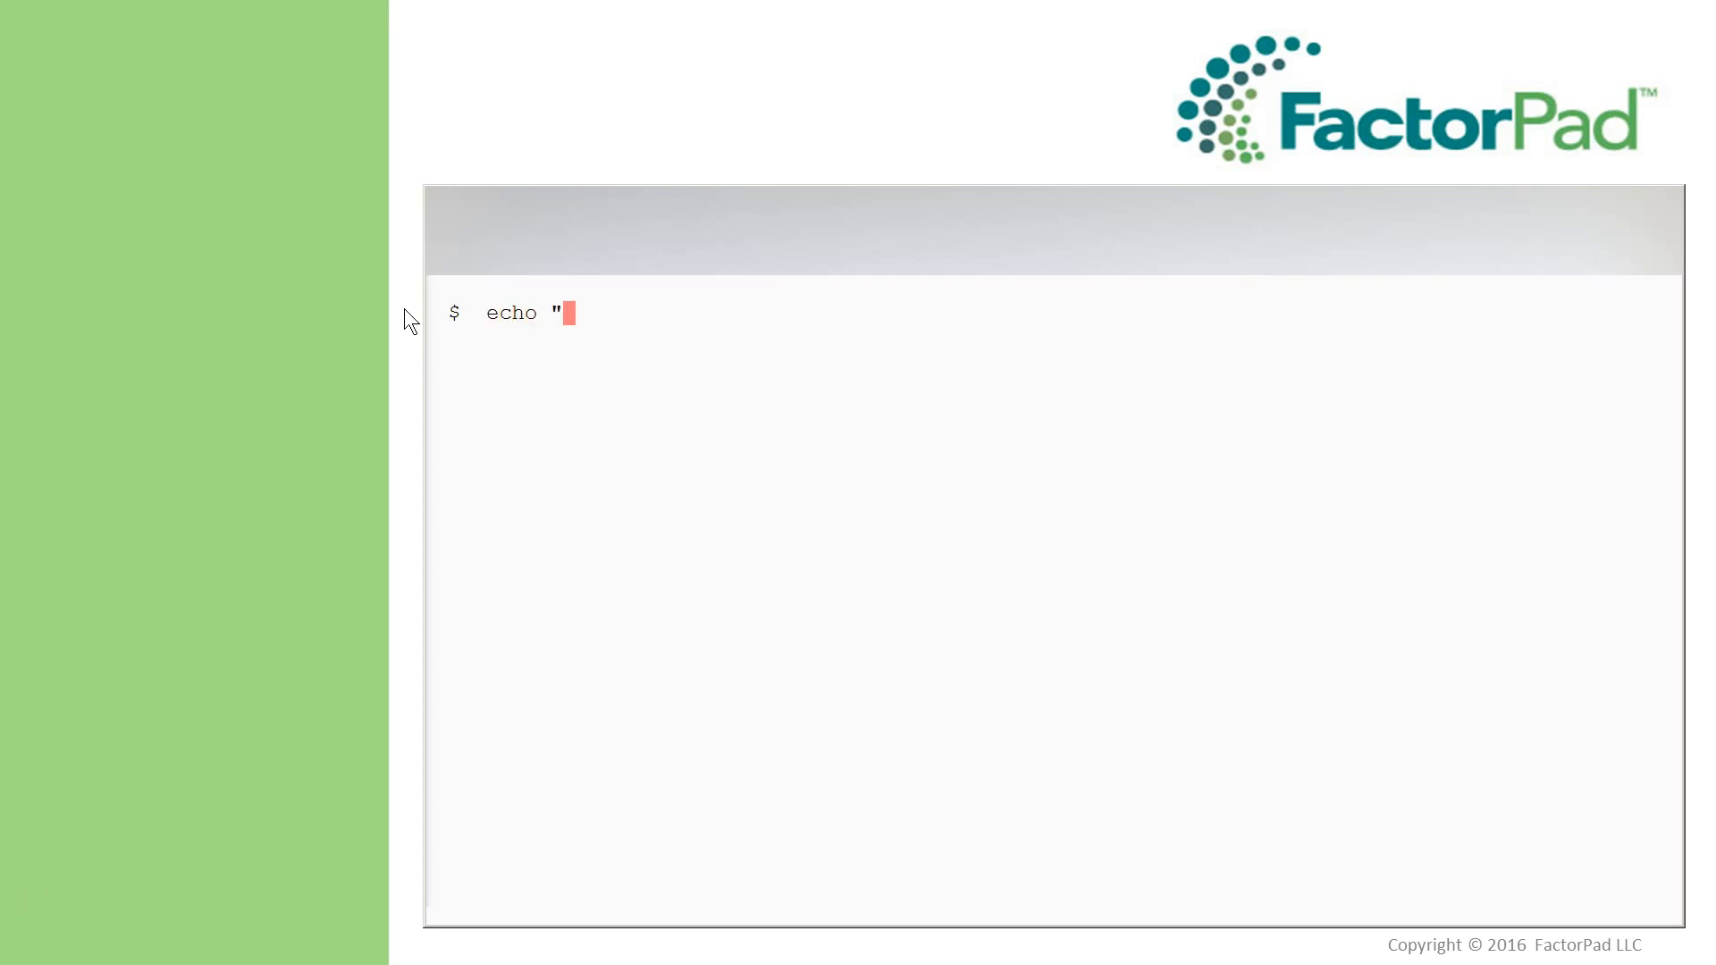
type("make up")
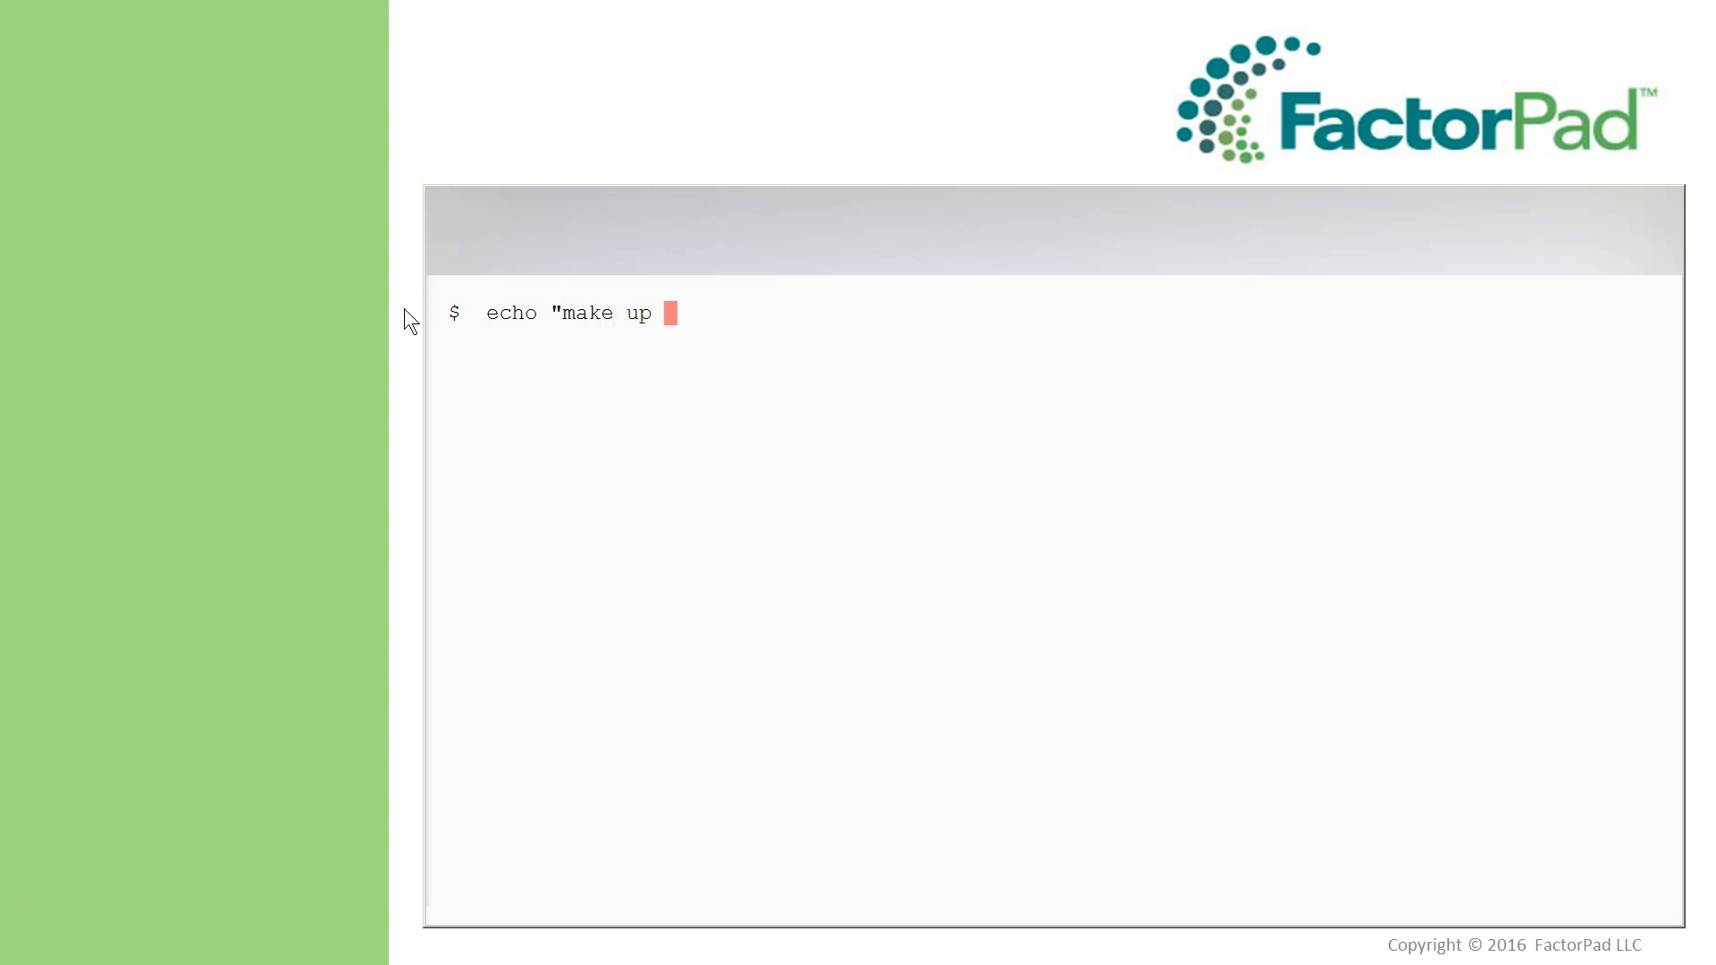
type("words\"")
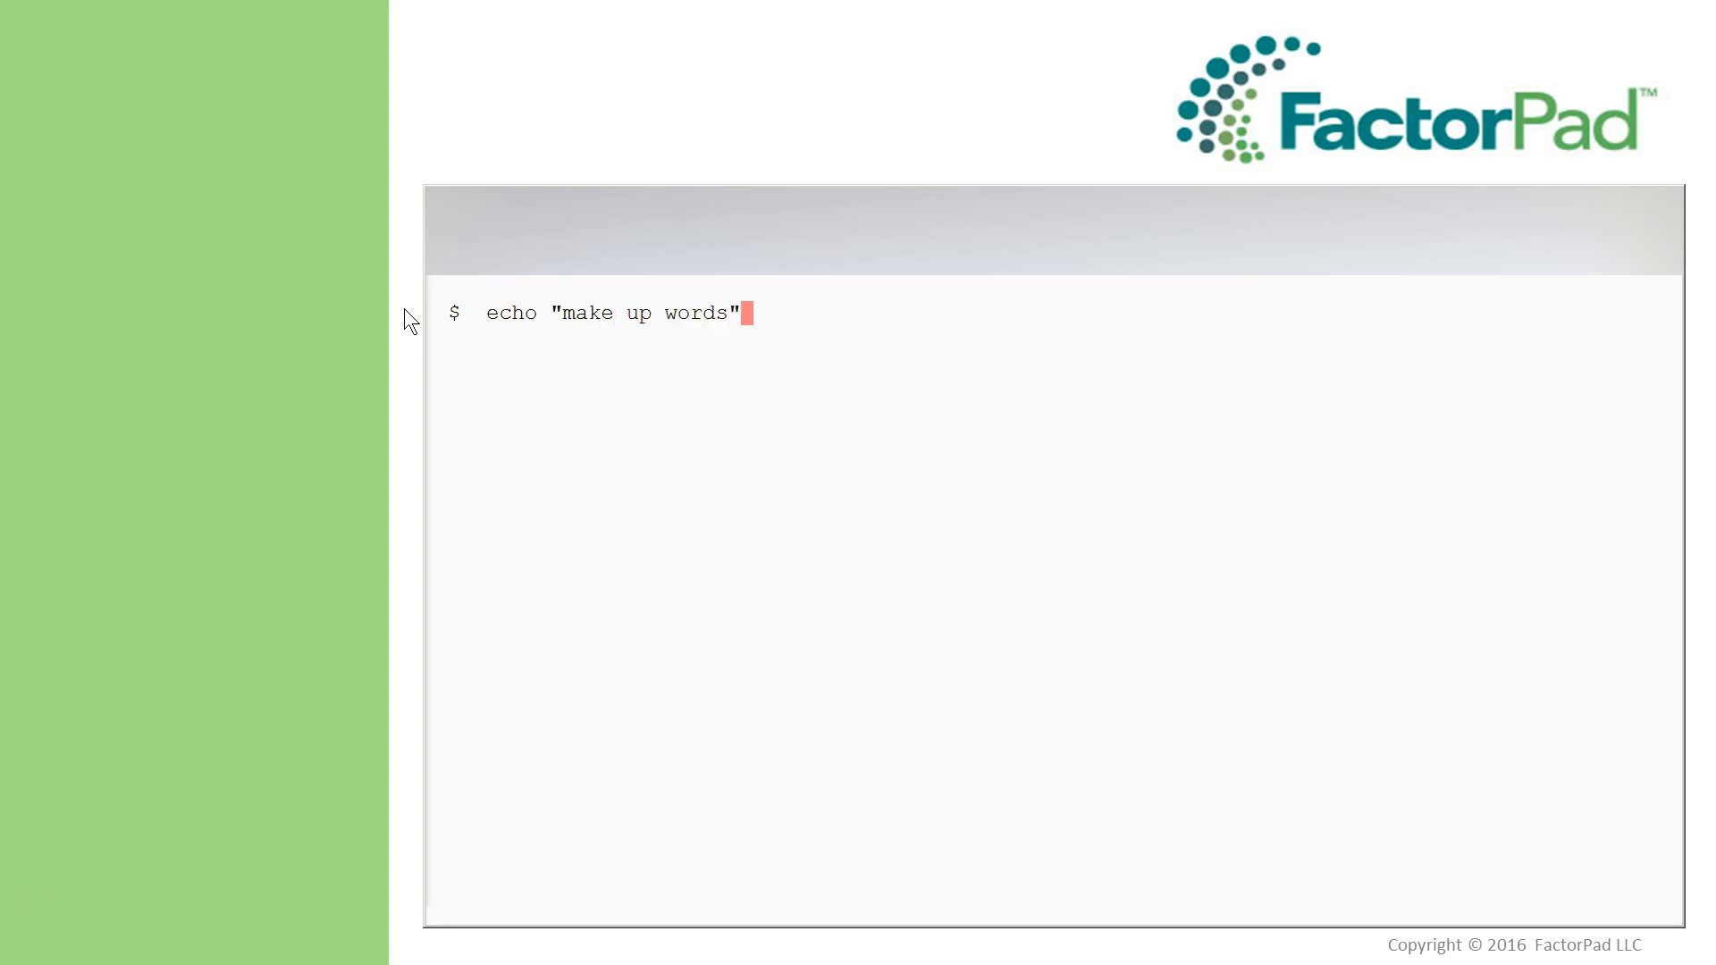
type(">")
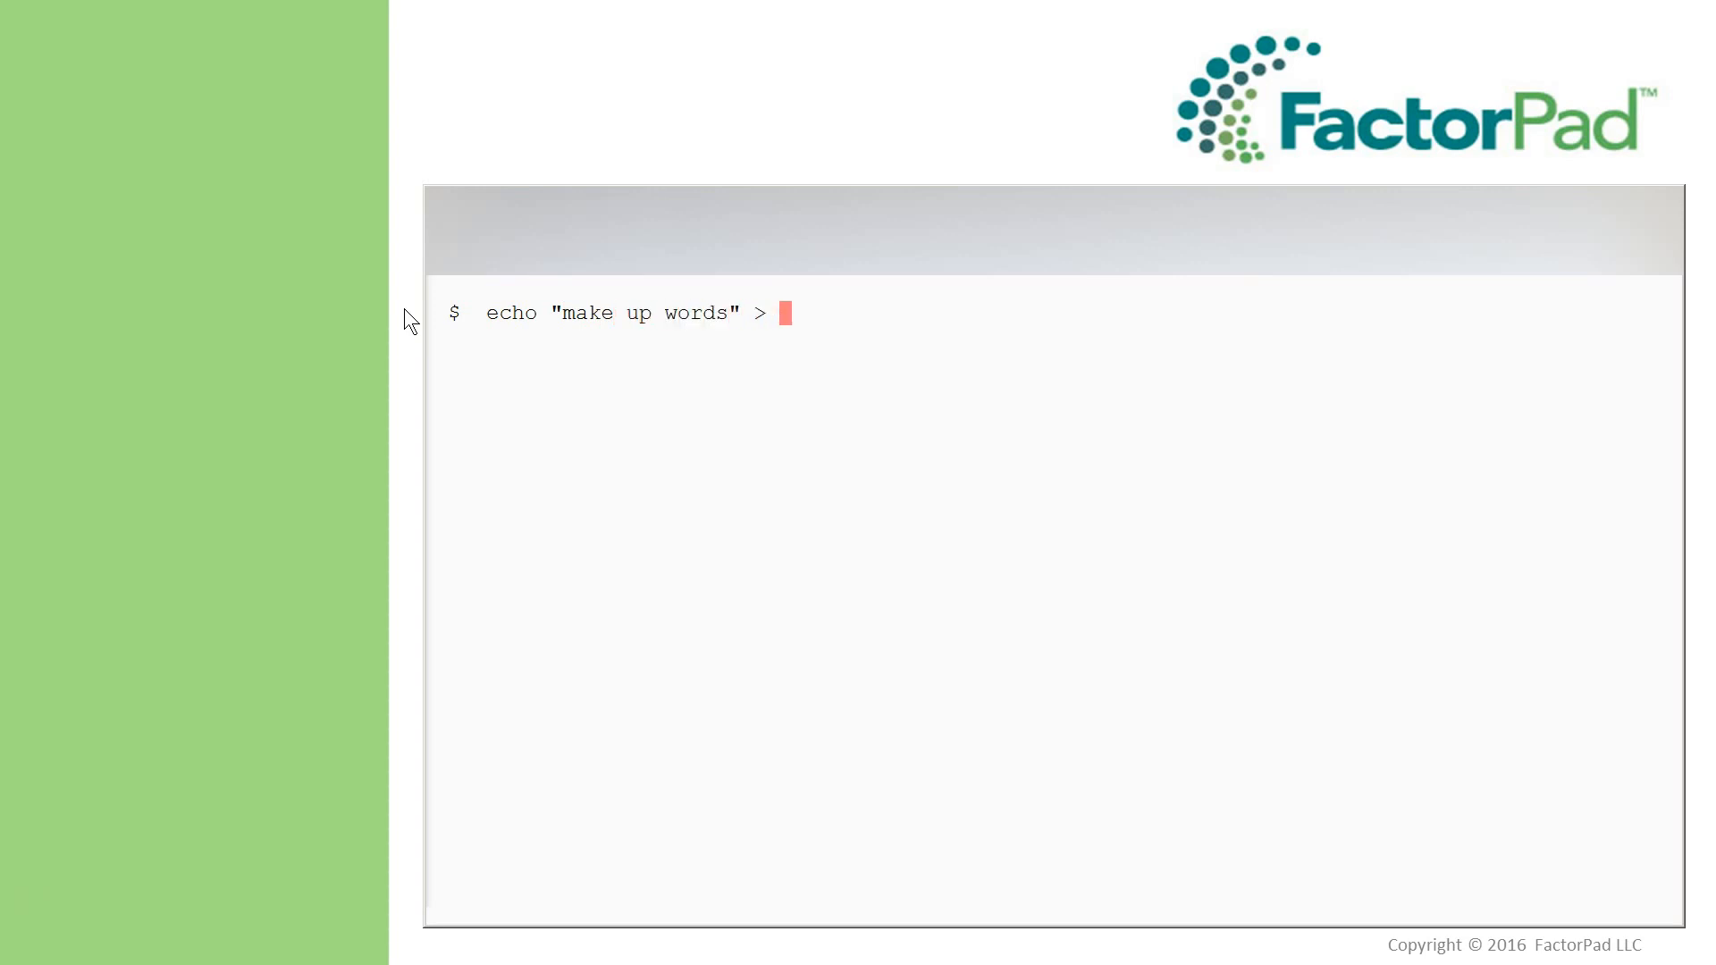
type("../ridiculou")
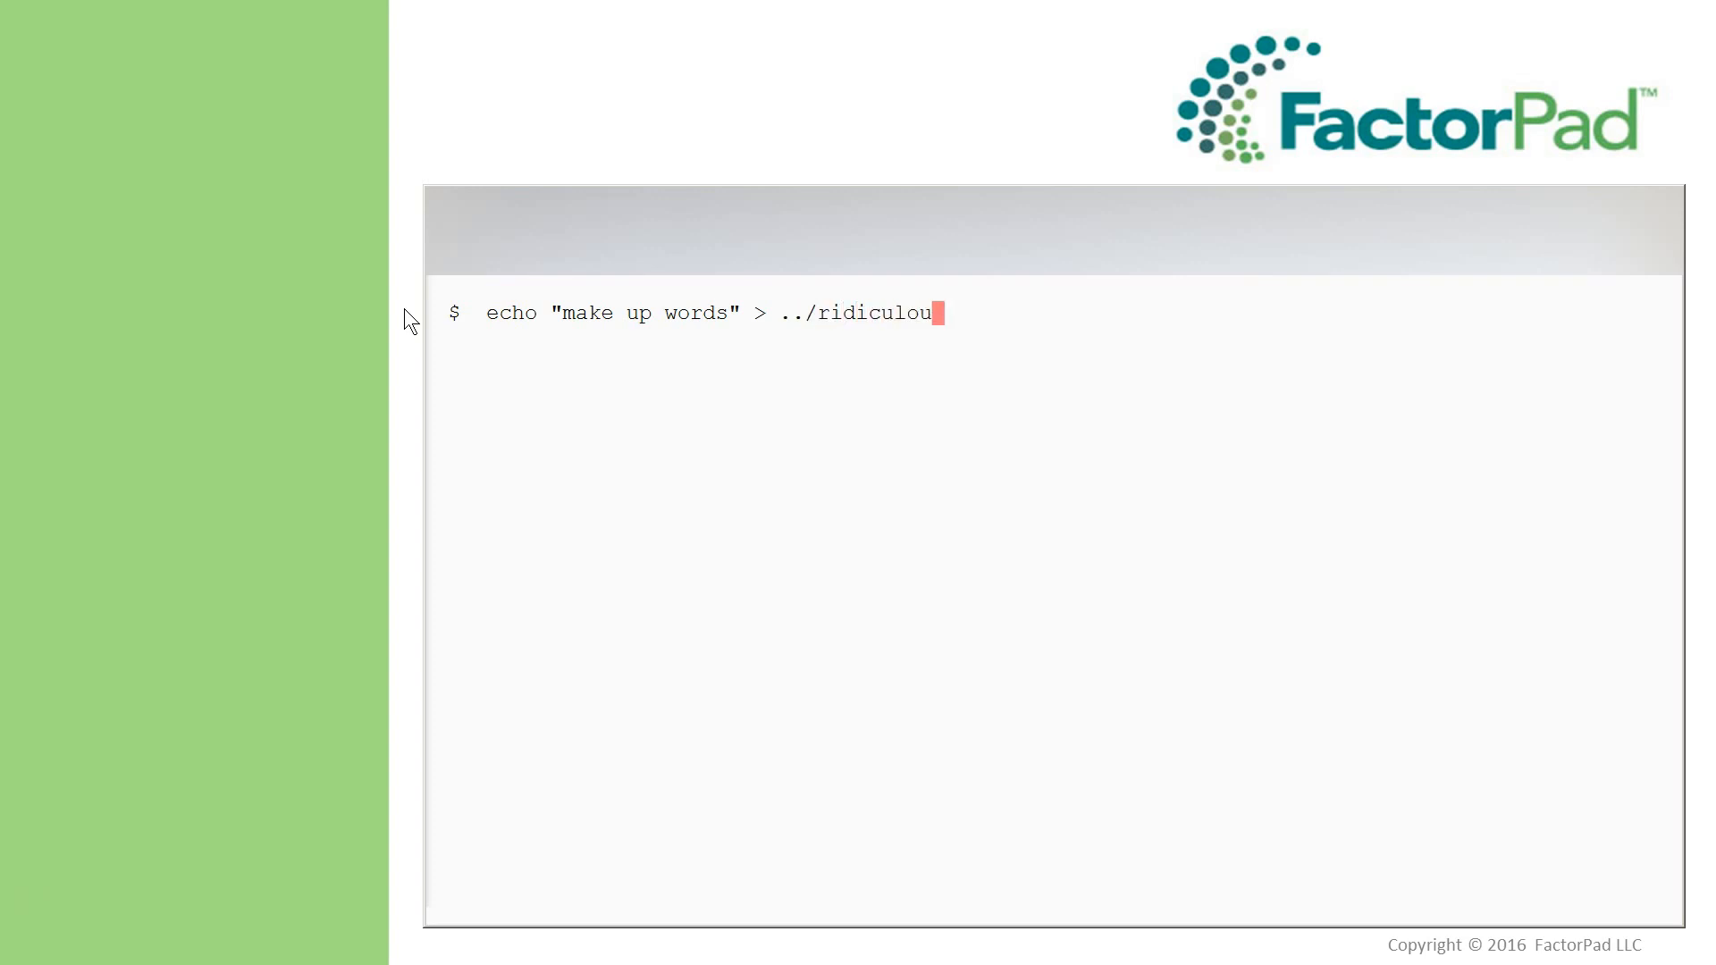
type("slylongfilename.txt")
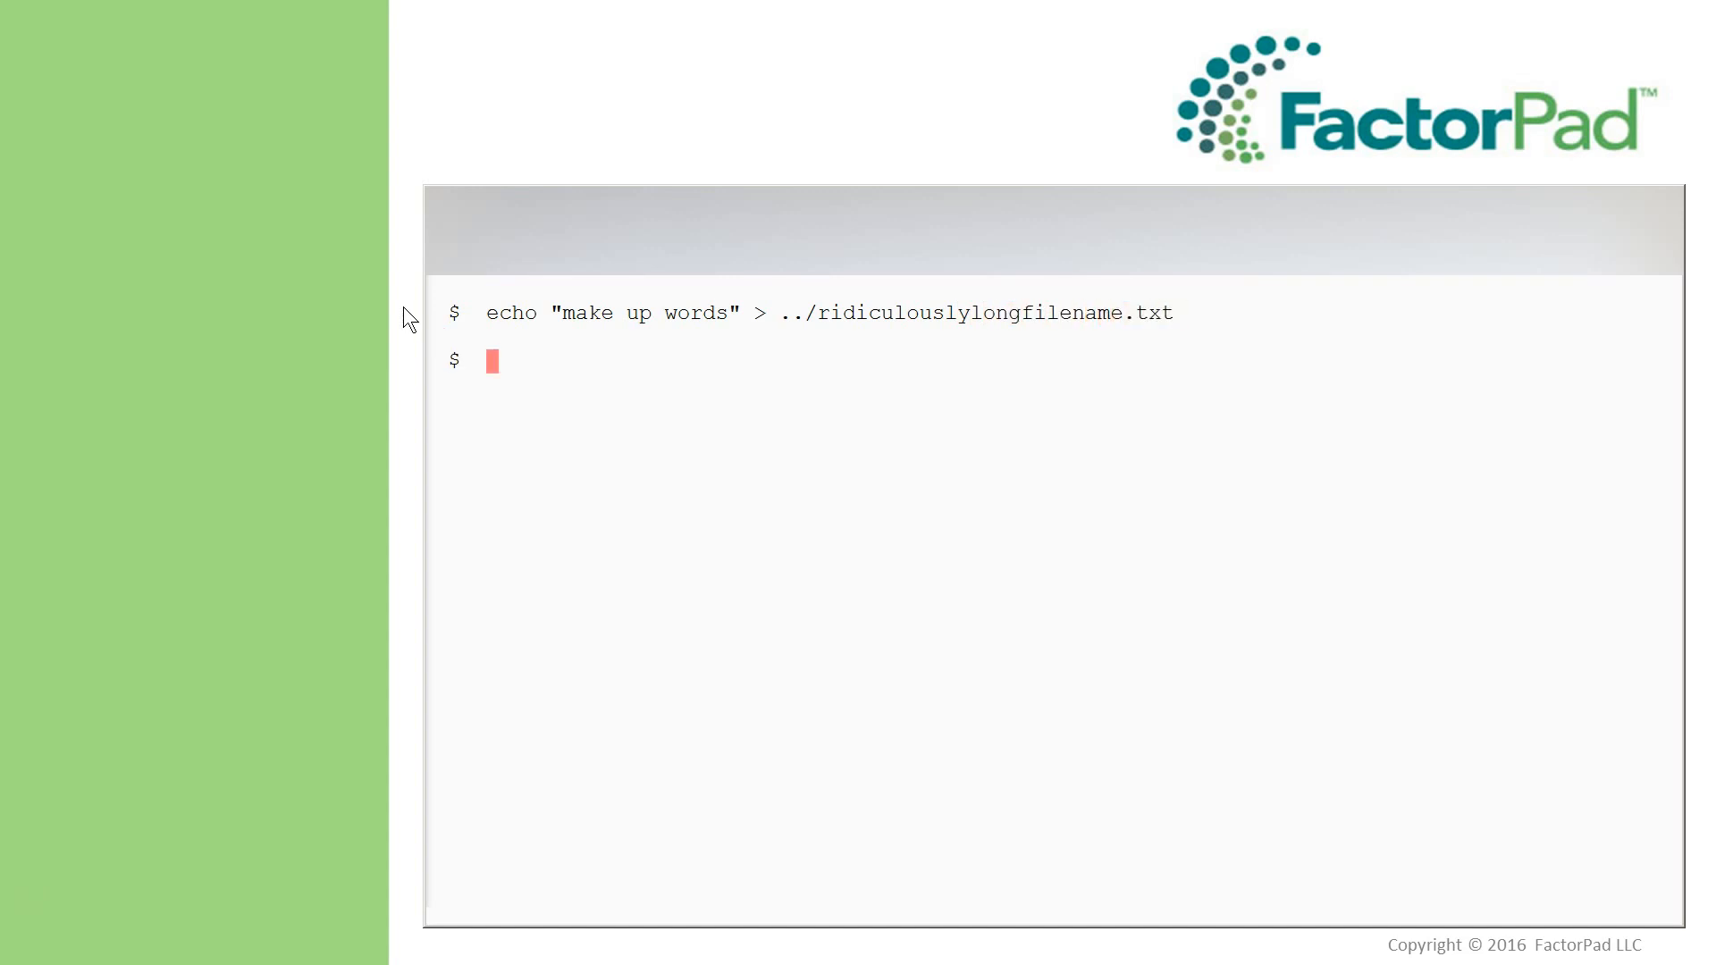
- Run ln -s ../ridiculouslylongfilename.txt video21.txt to create the symbolic link
type("ln")
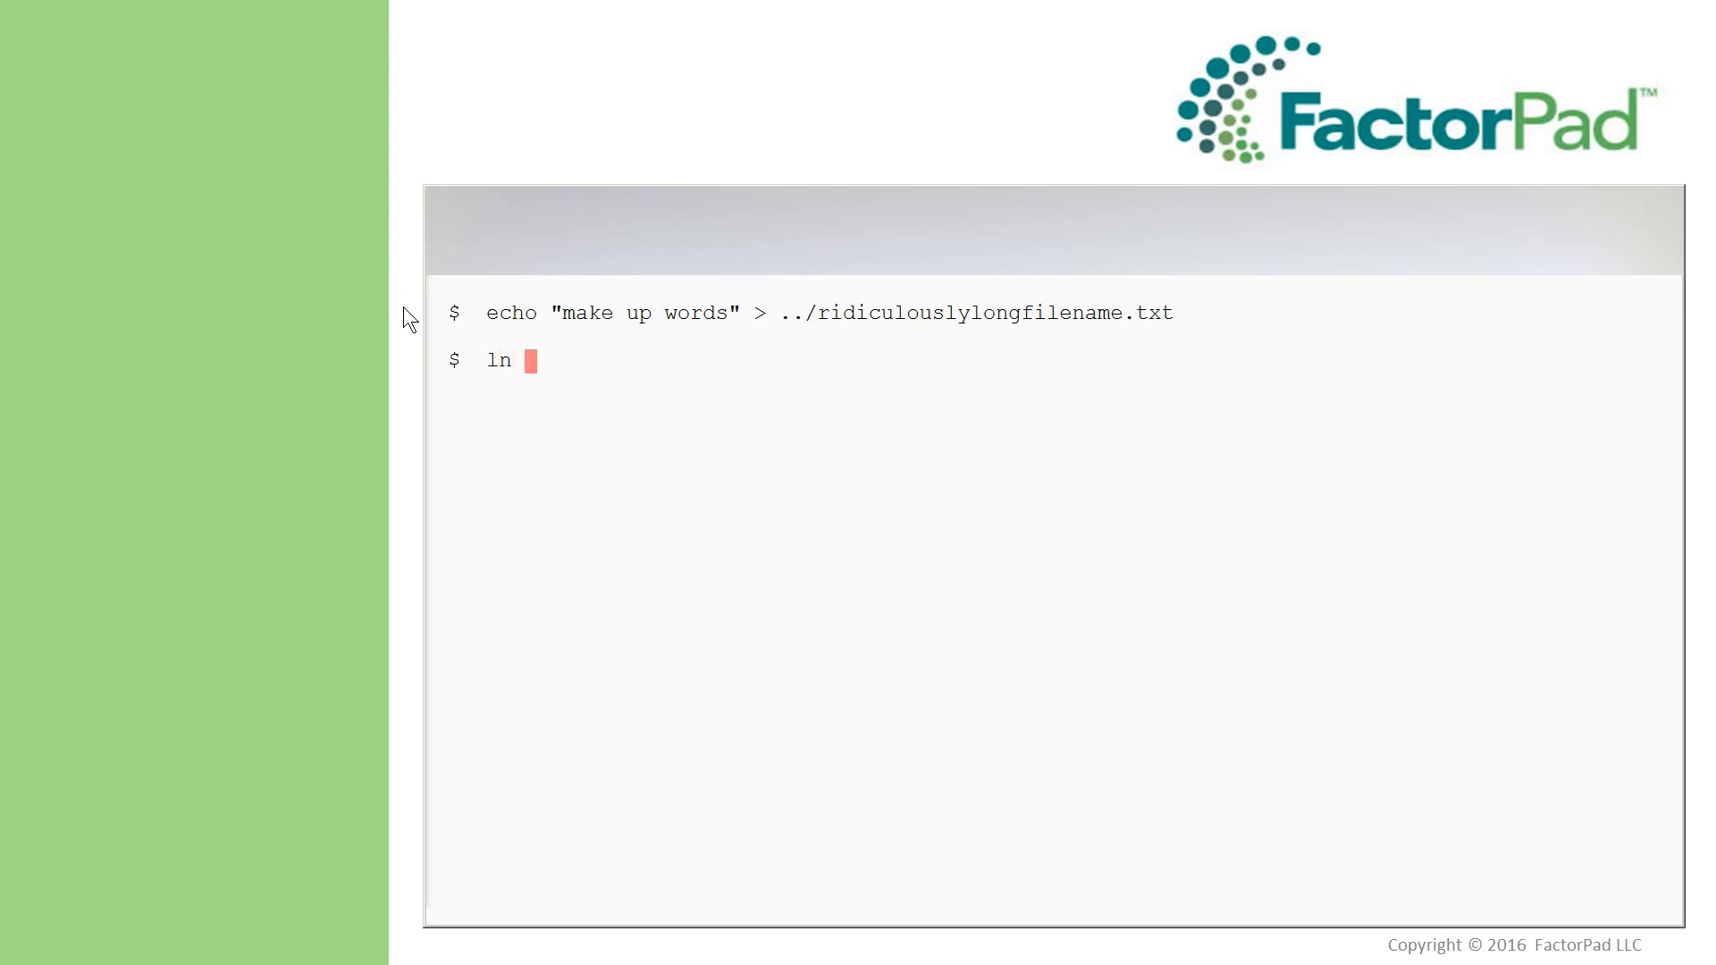
type("-s")
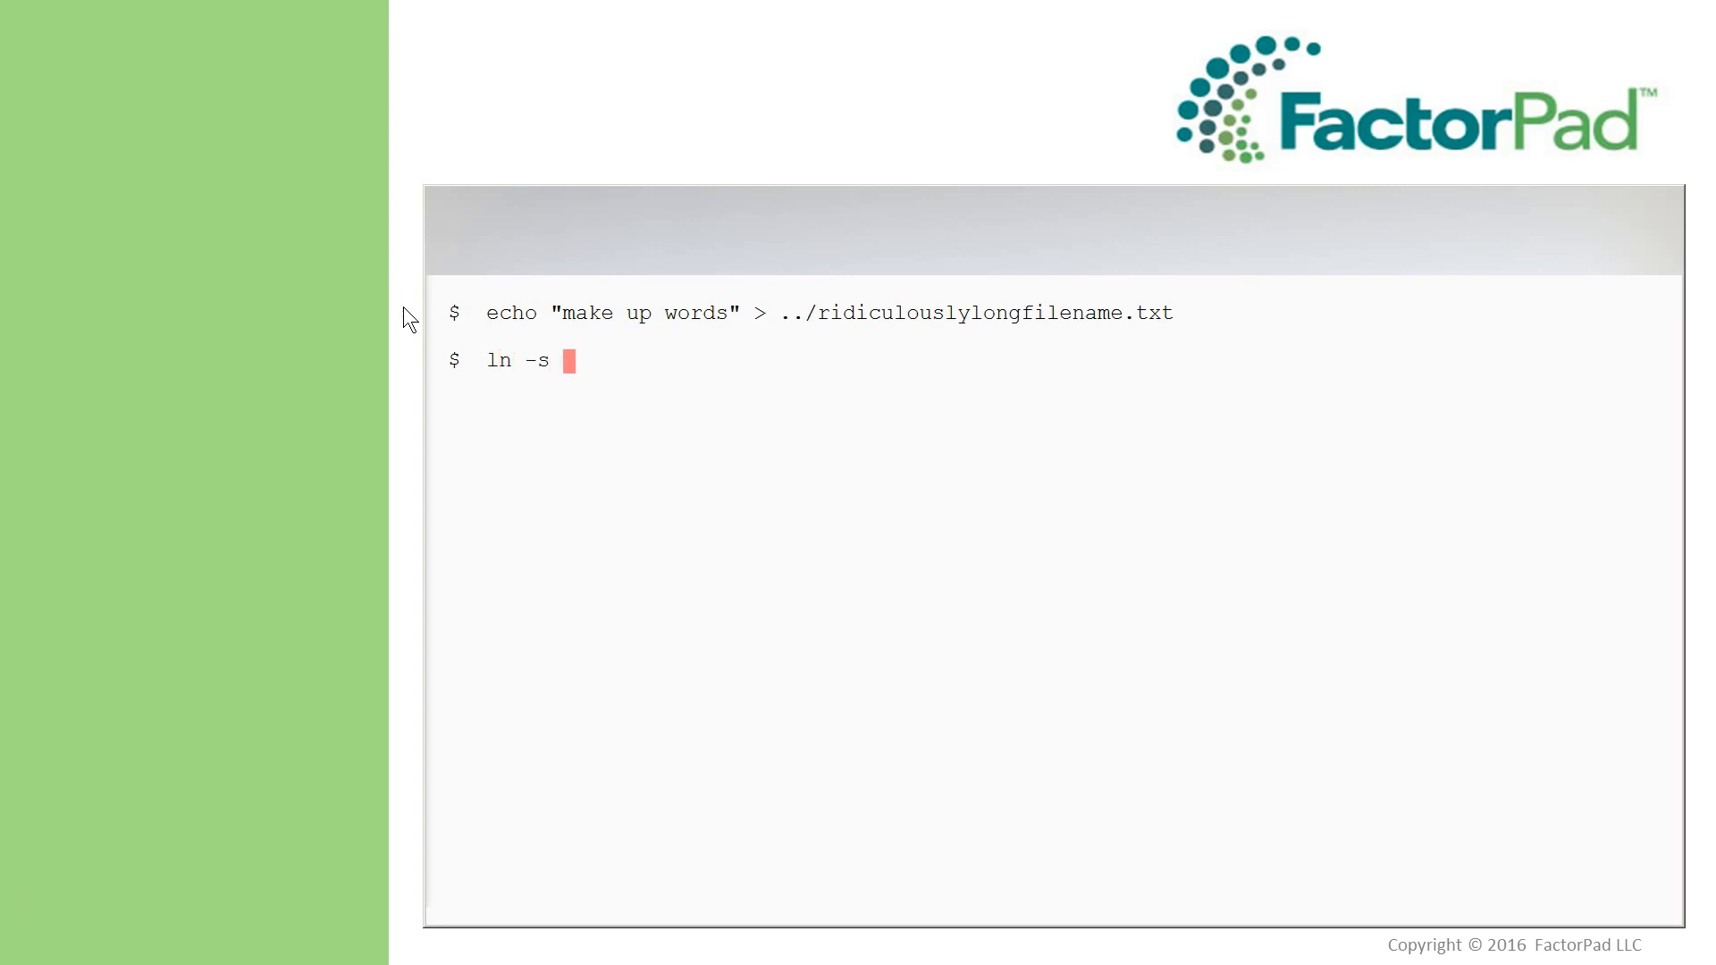
type("..")
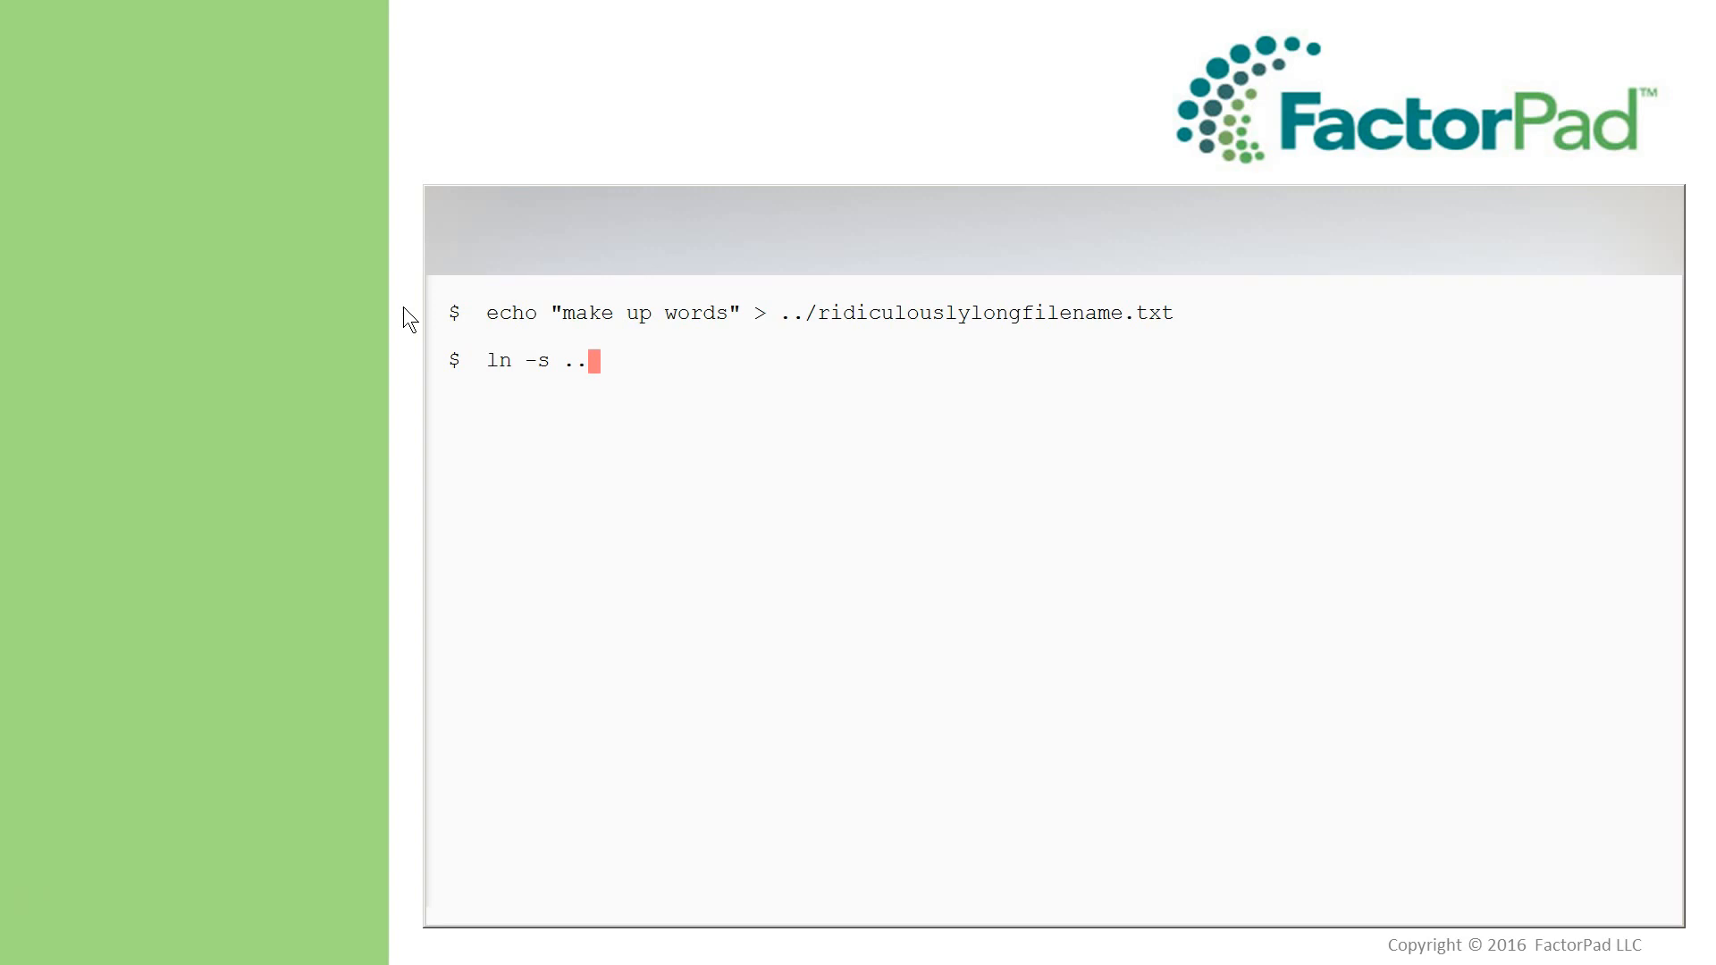
type("/ridi")
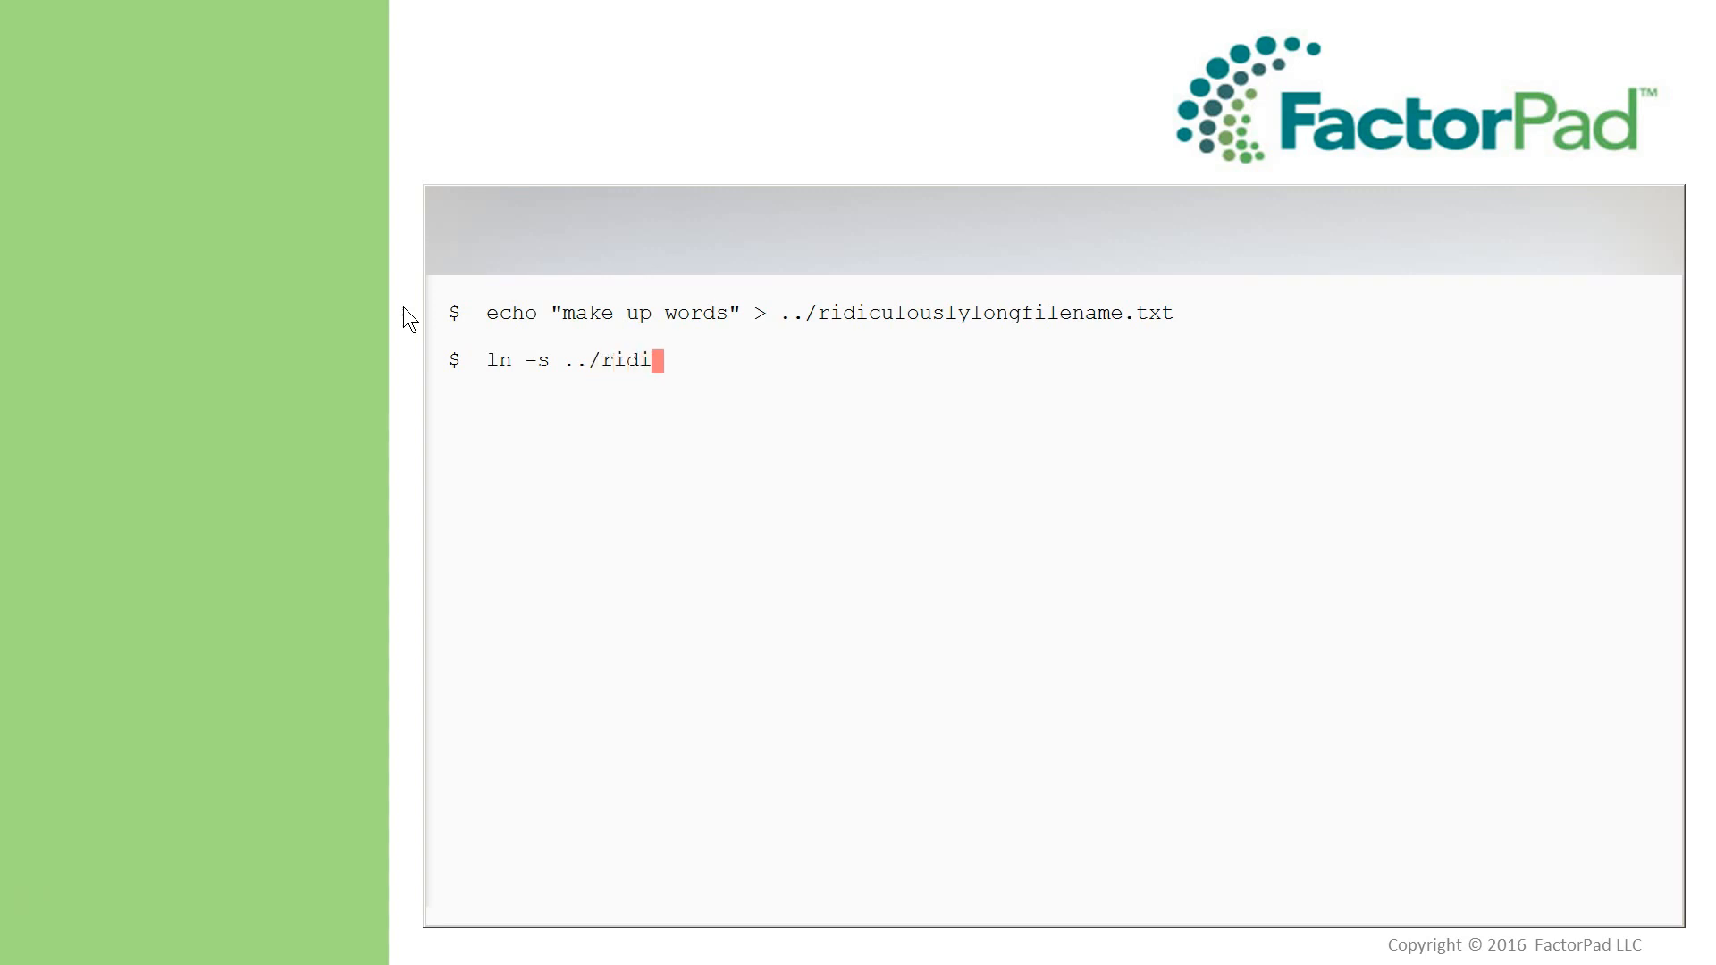
type("culously")
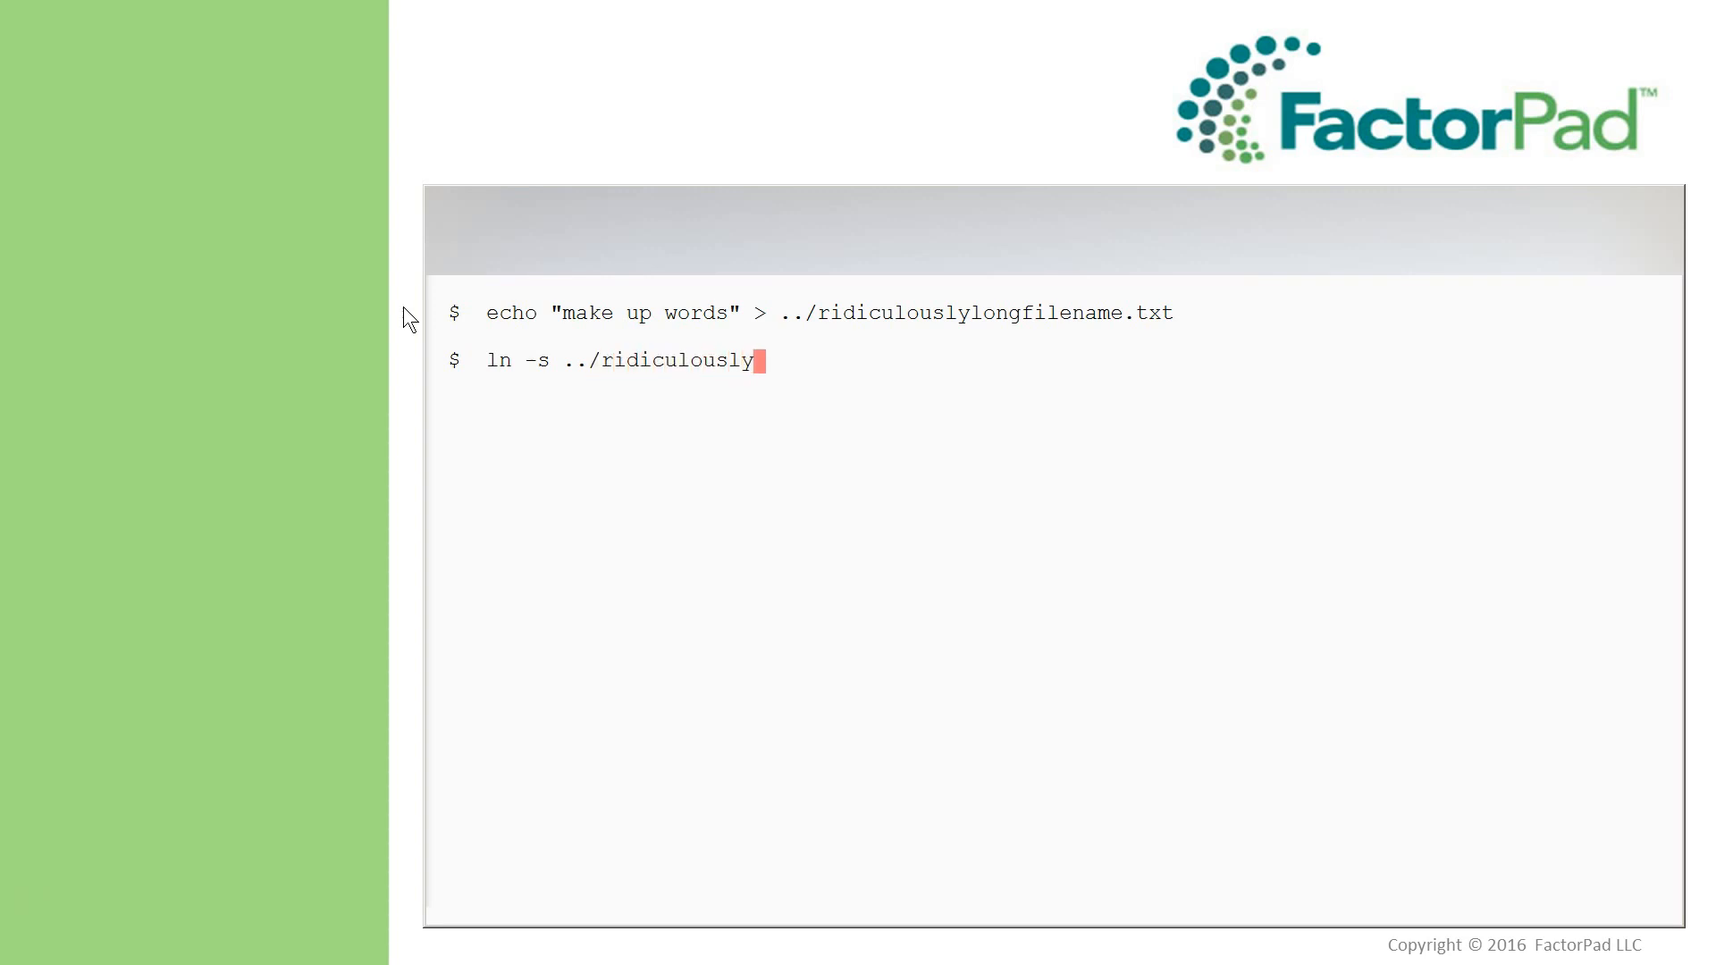
type("longfile")
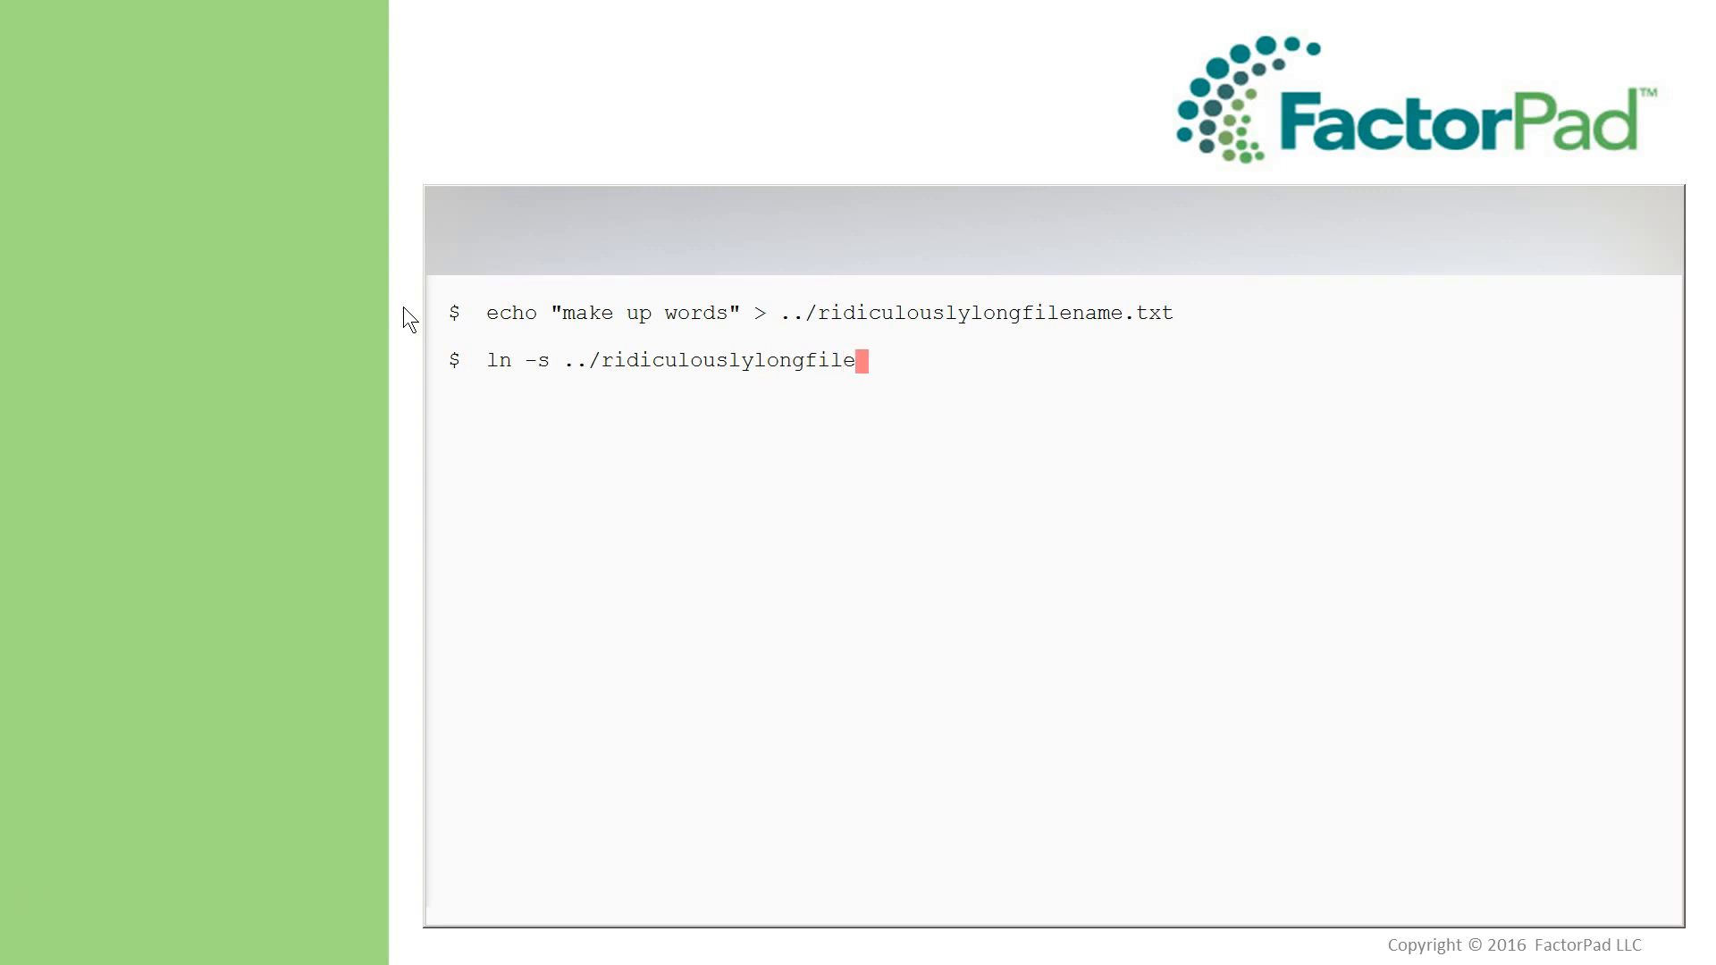
type("name.txt video21.txt")
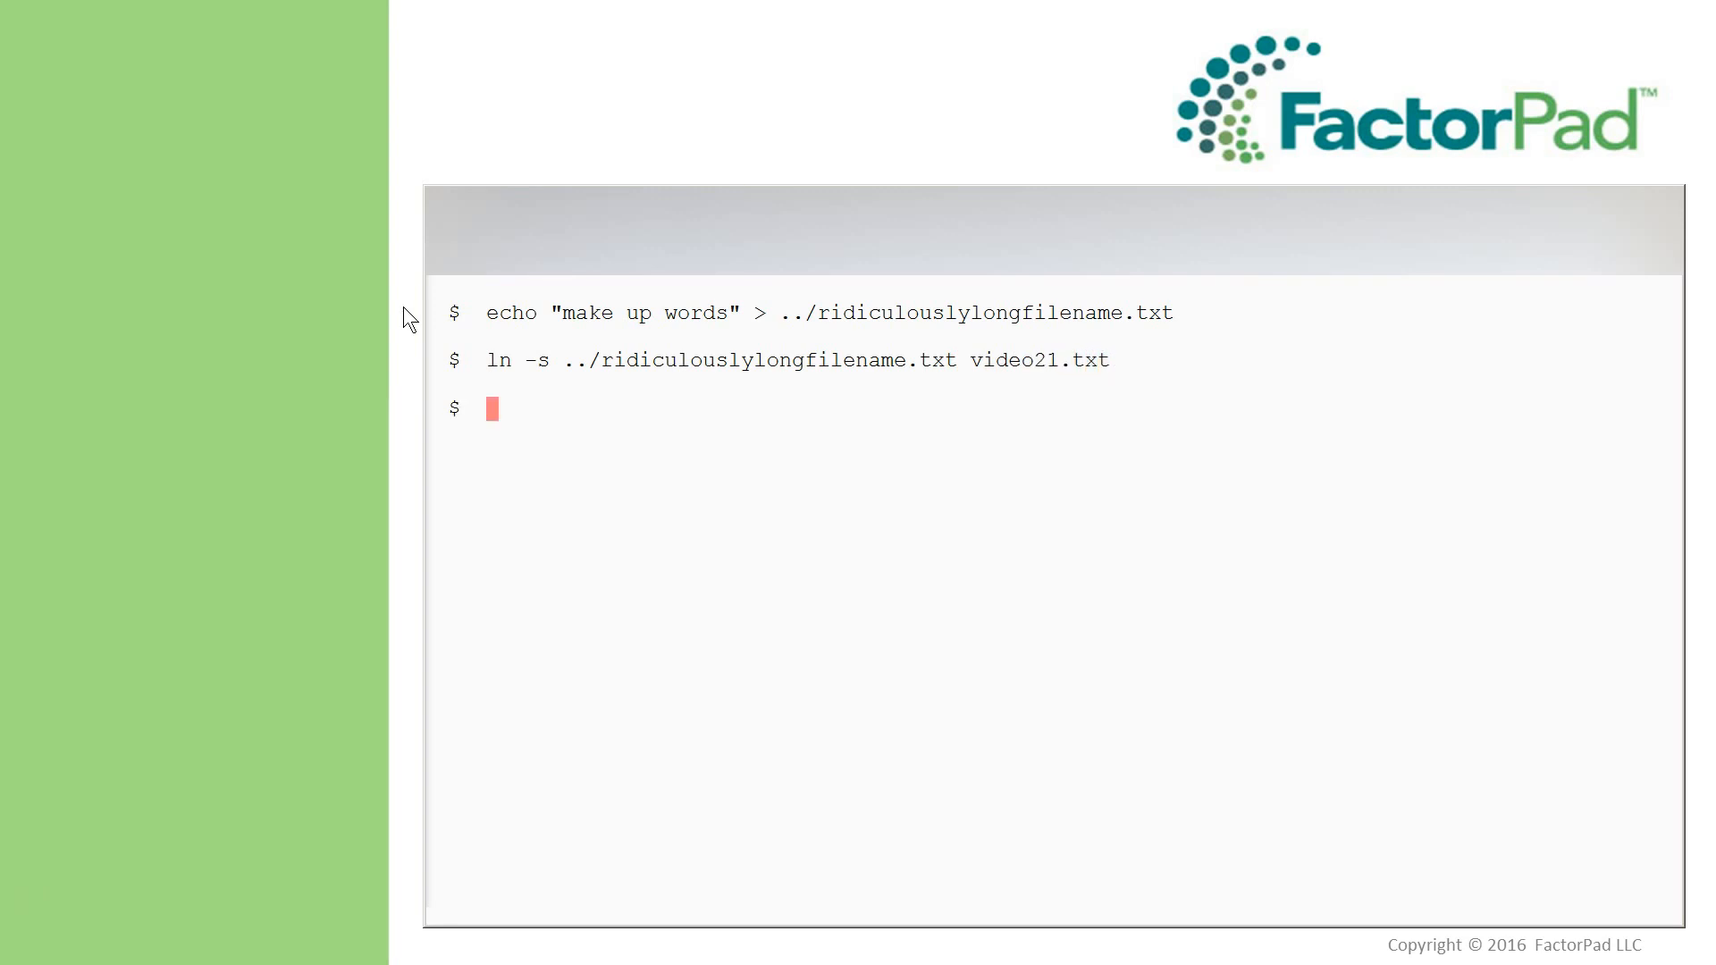
- List files with ls, print video21.txt with cat showing make up words, and begin whatis
type("ls")
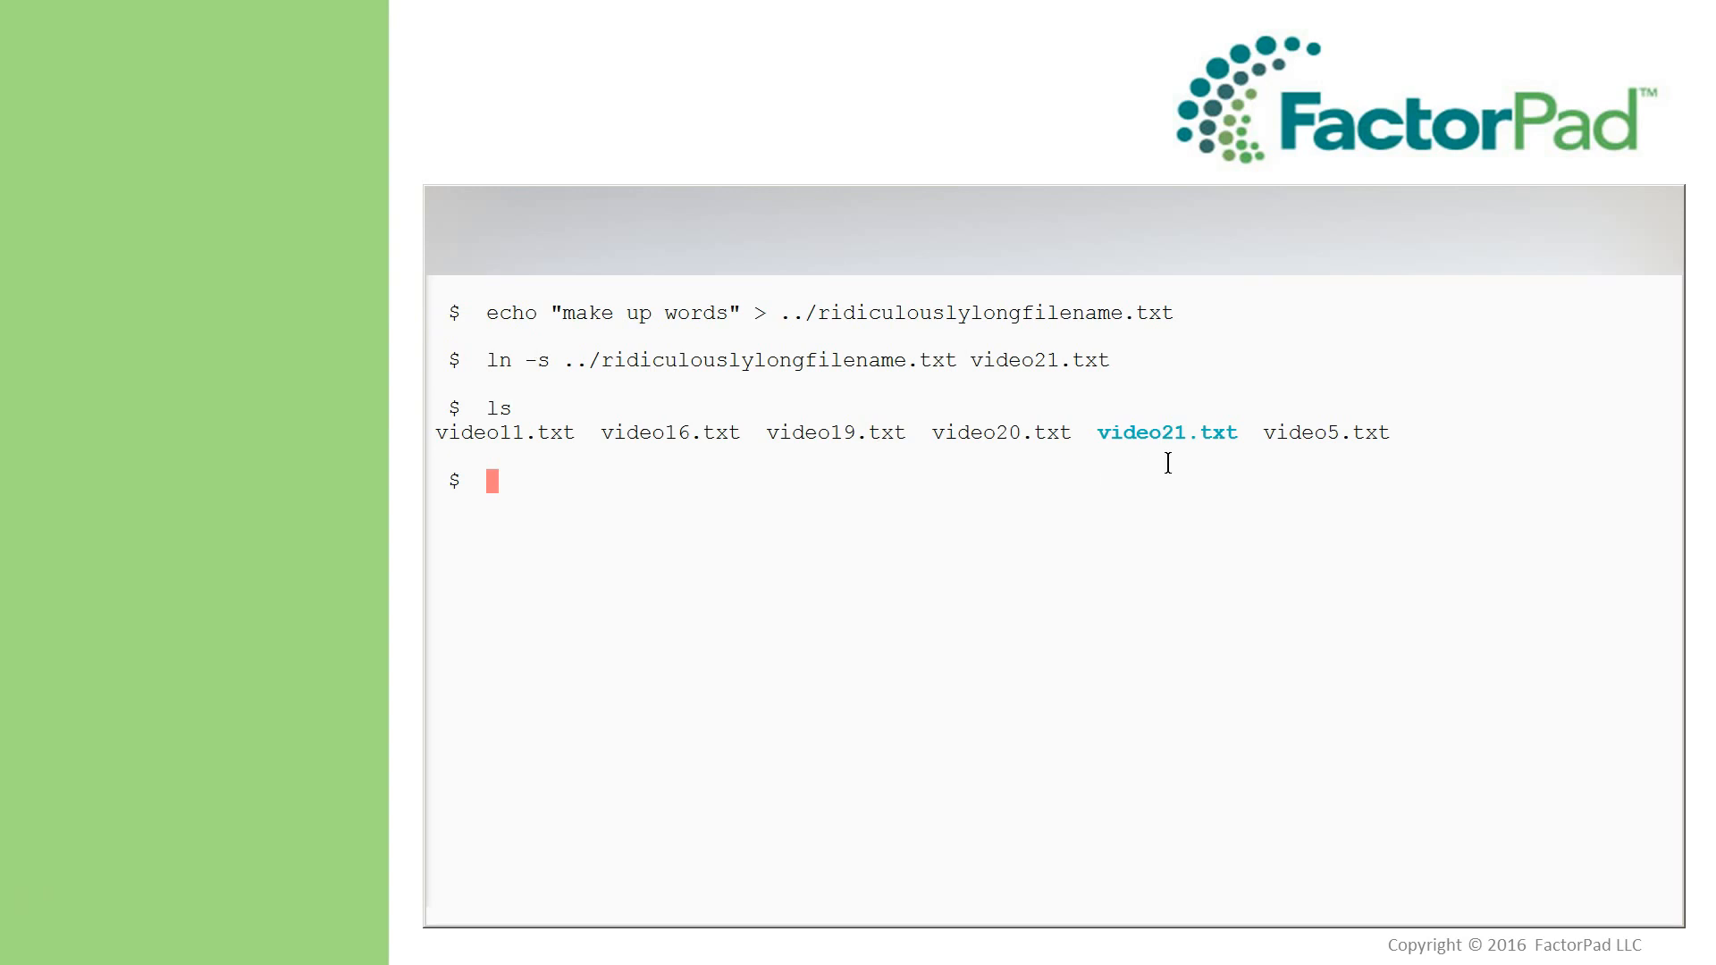
mouse_move(1255, 377)
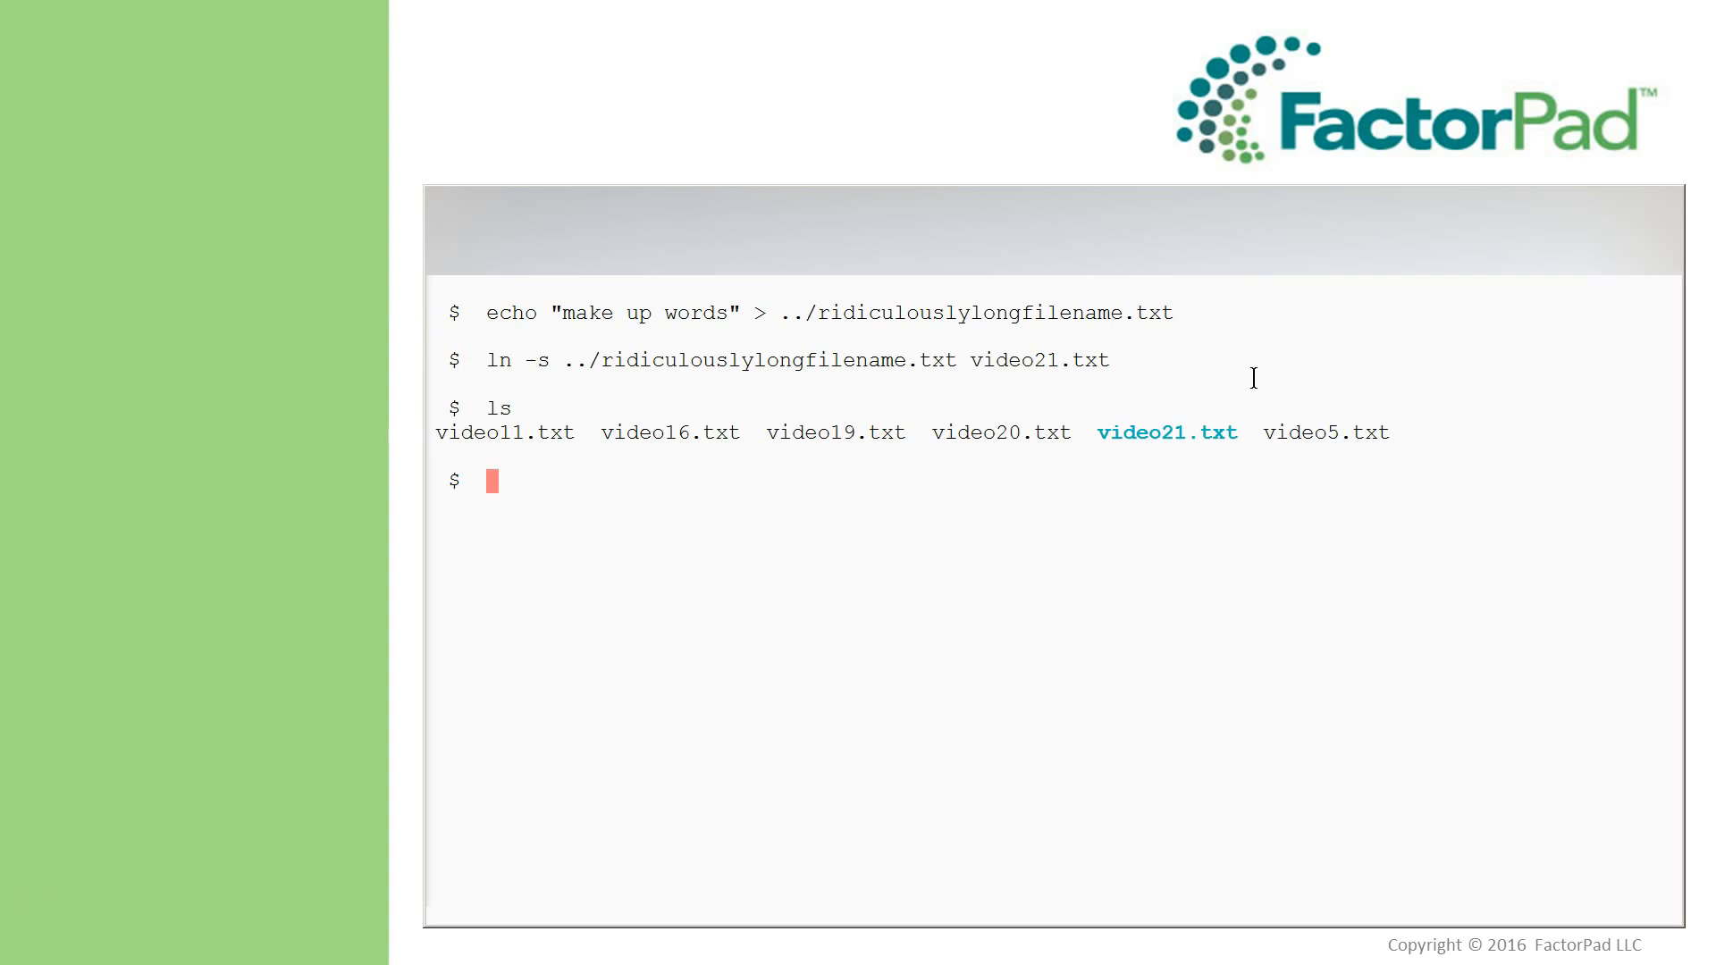
type("cat vi")
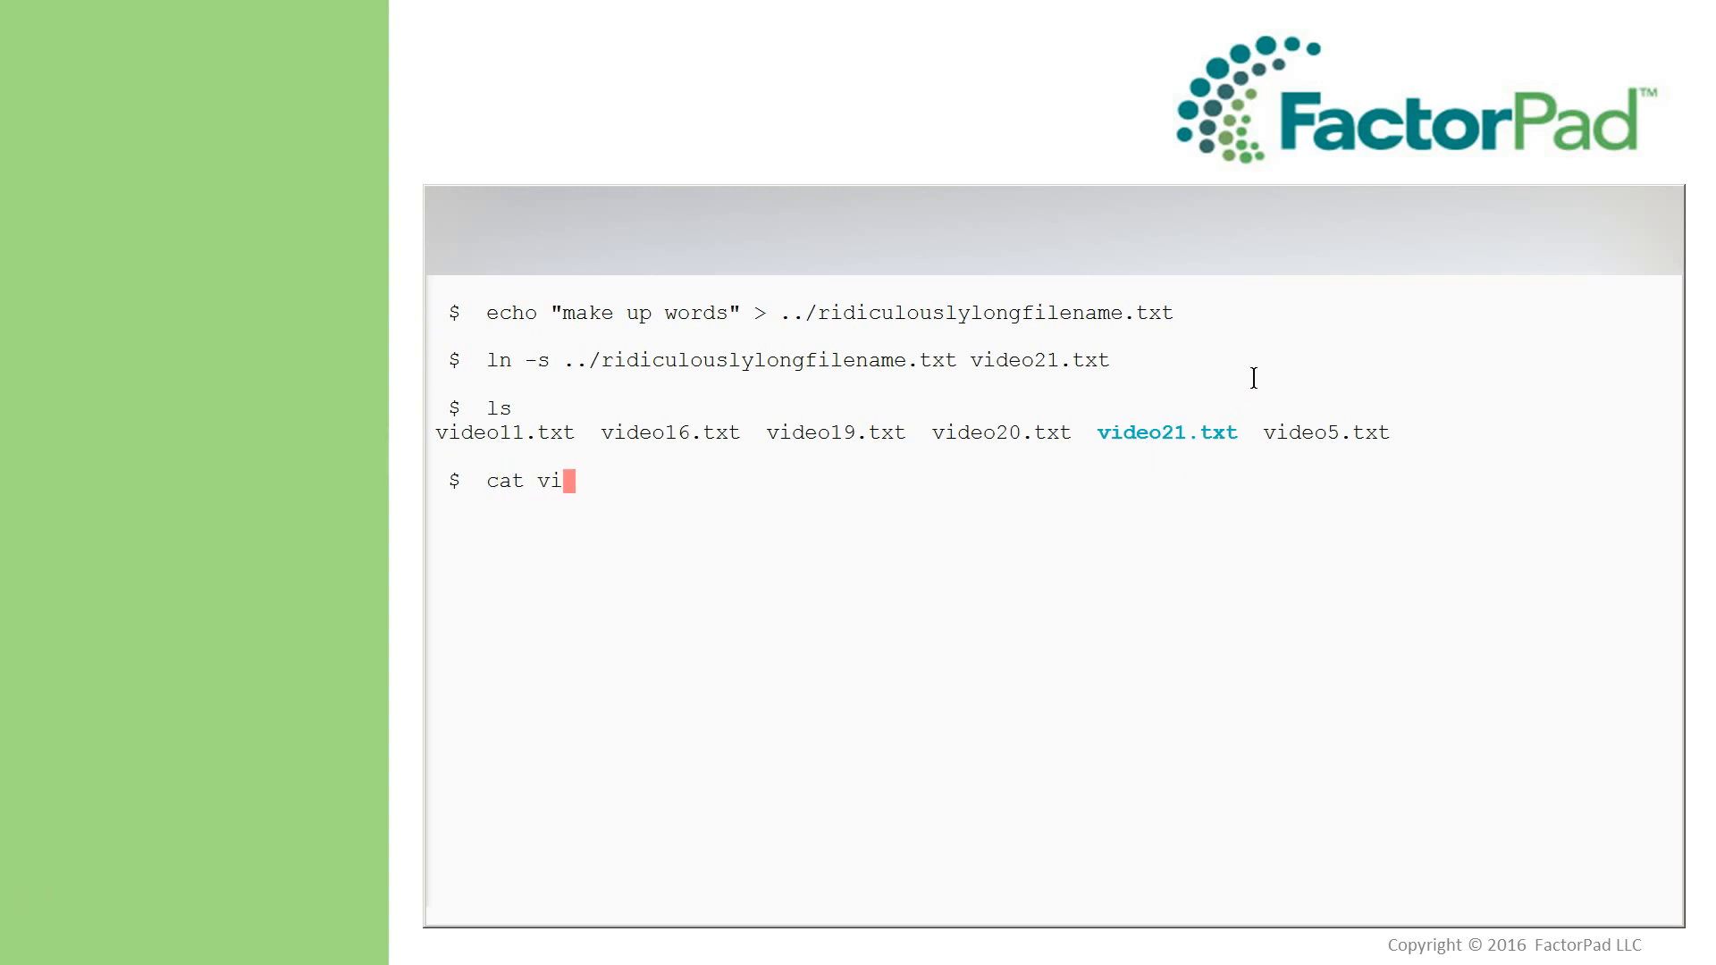
type("deo21.txt")
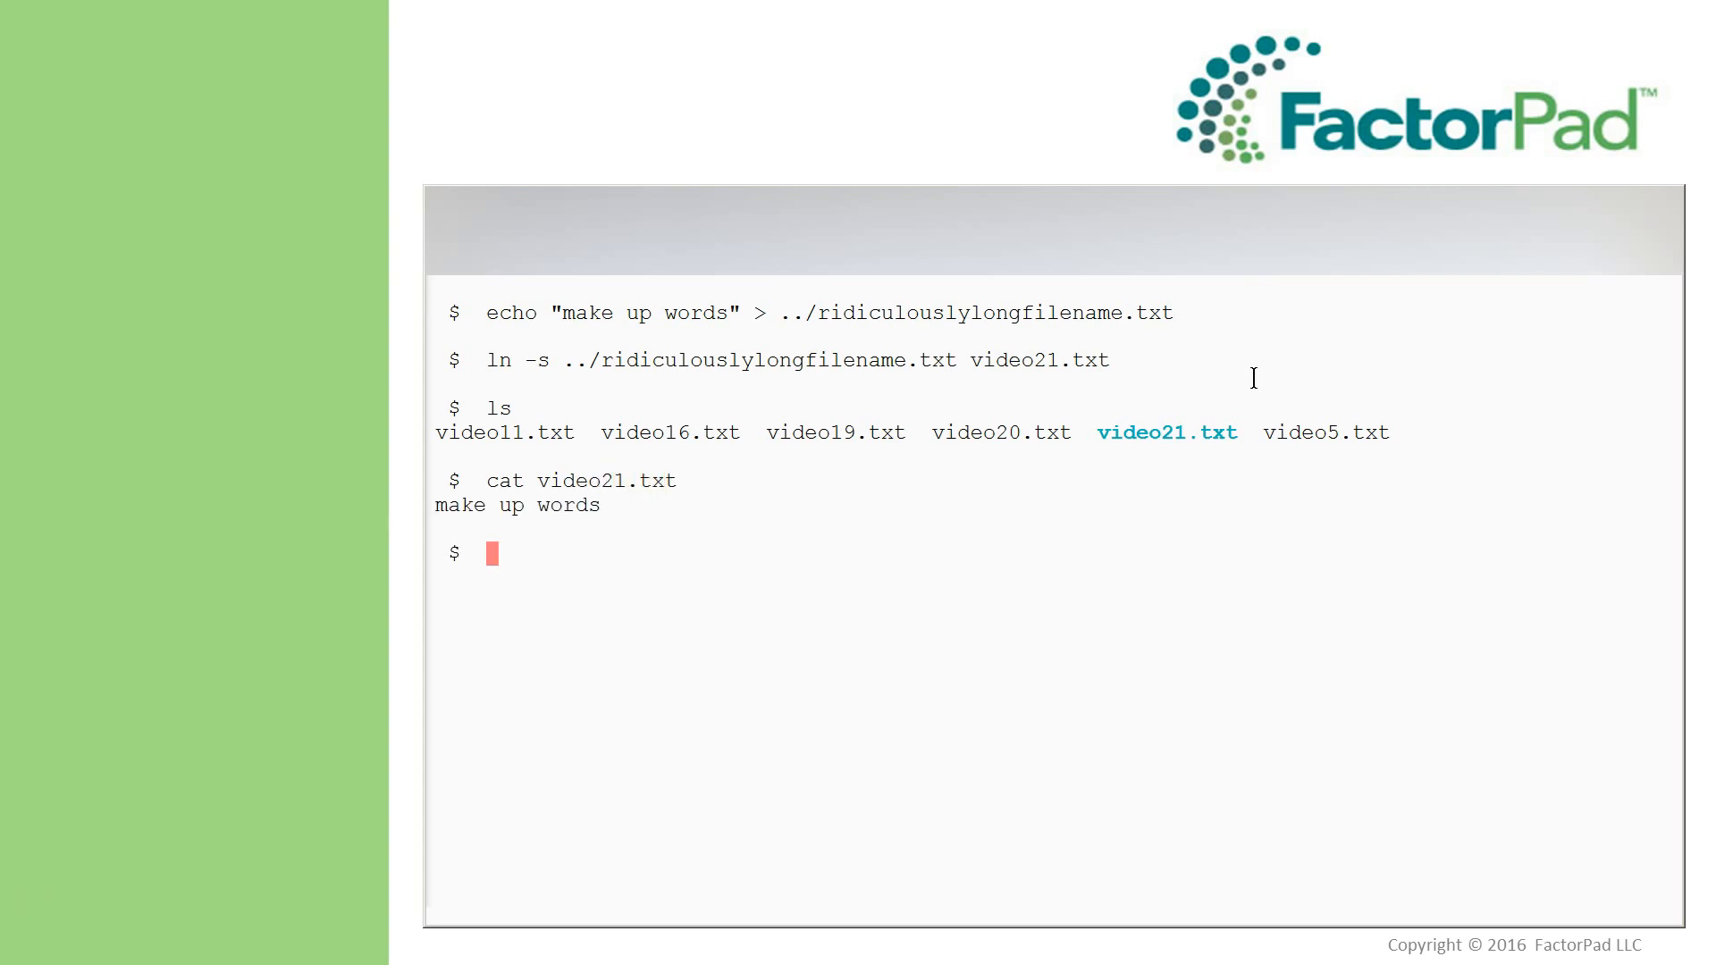
type("whatis pico nano")
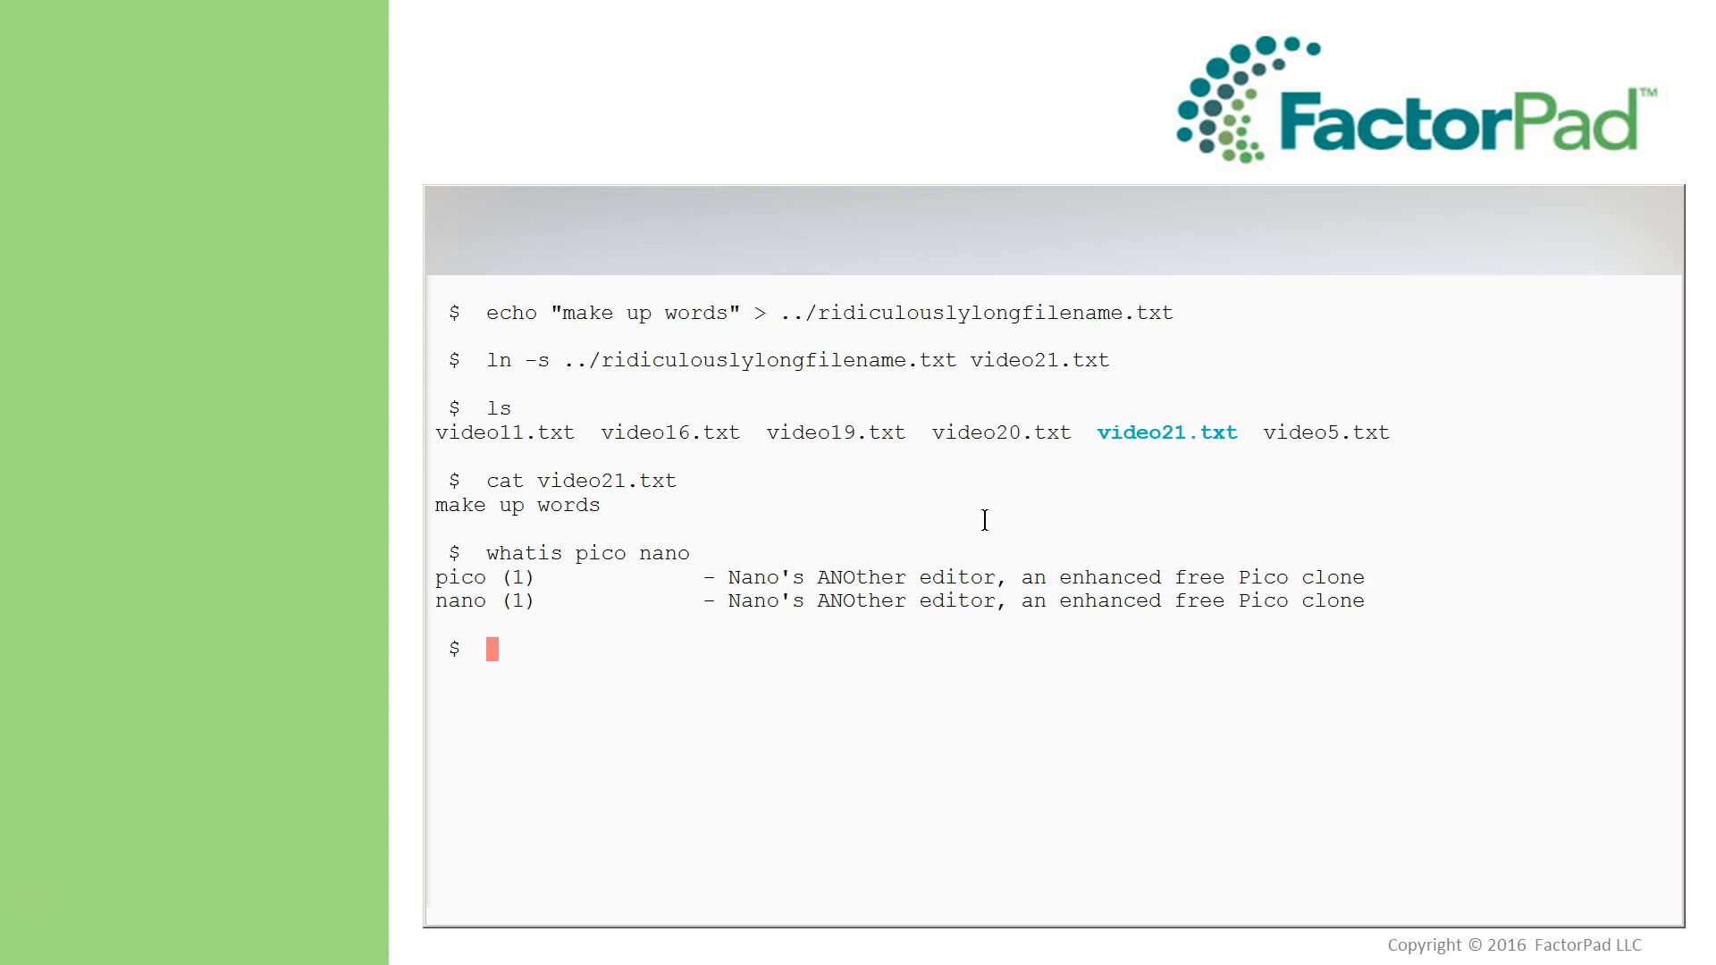
- Run ls -og /etc/alternatives/pico revealing the symlink to /bin/nano, then return to the ln summary slide
type("ls -og")
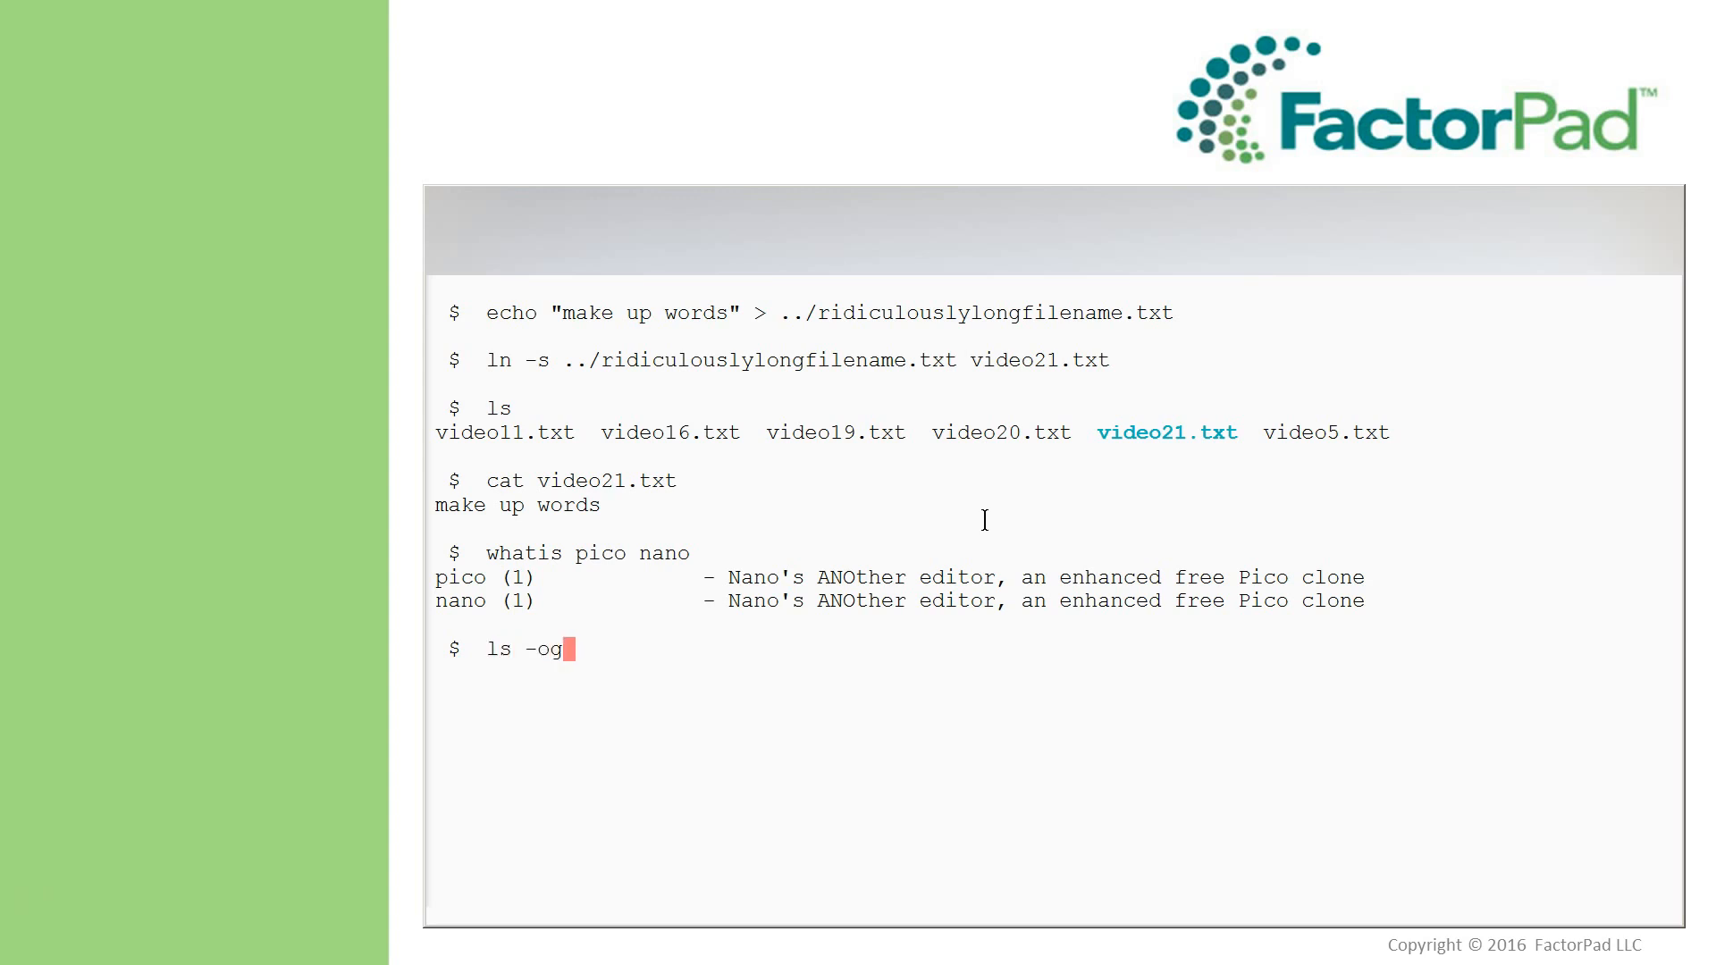
type("/etc/")
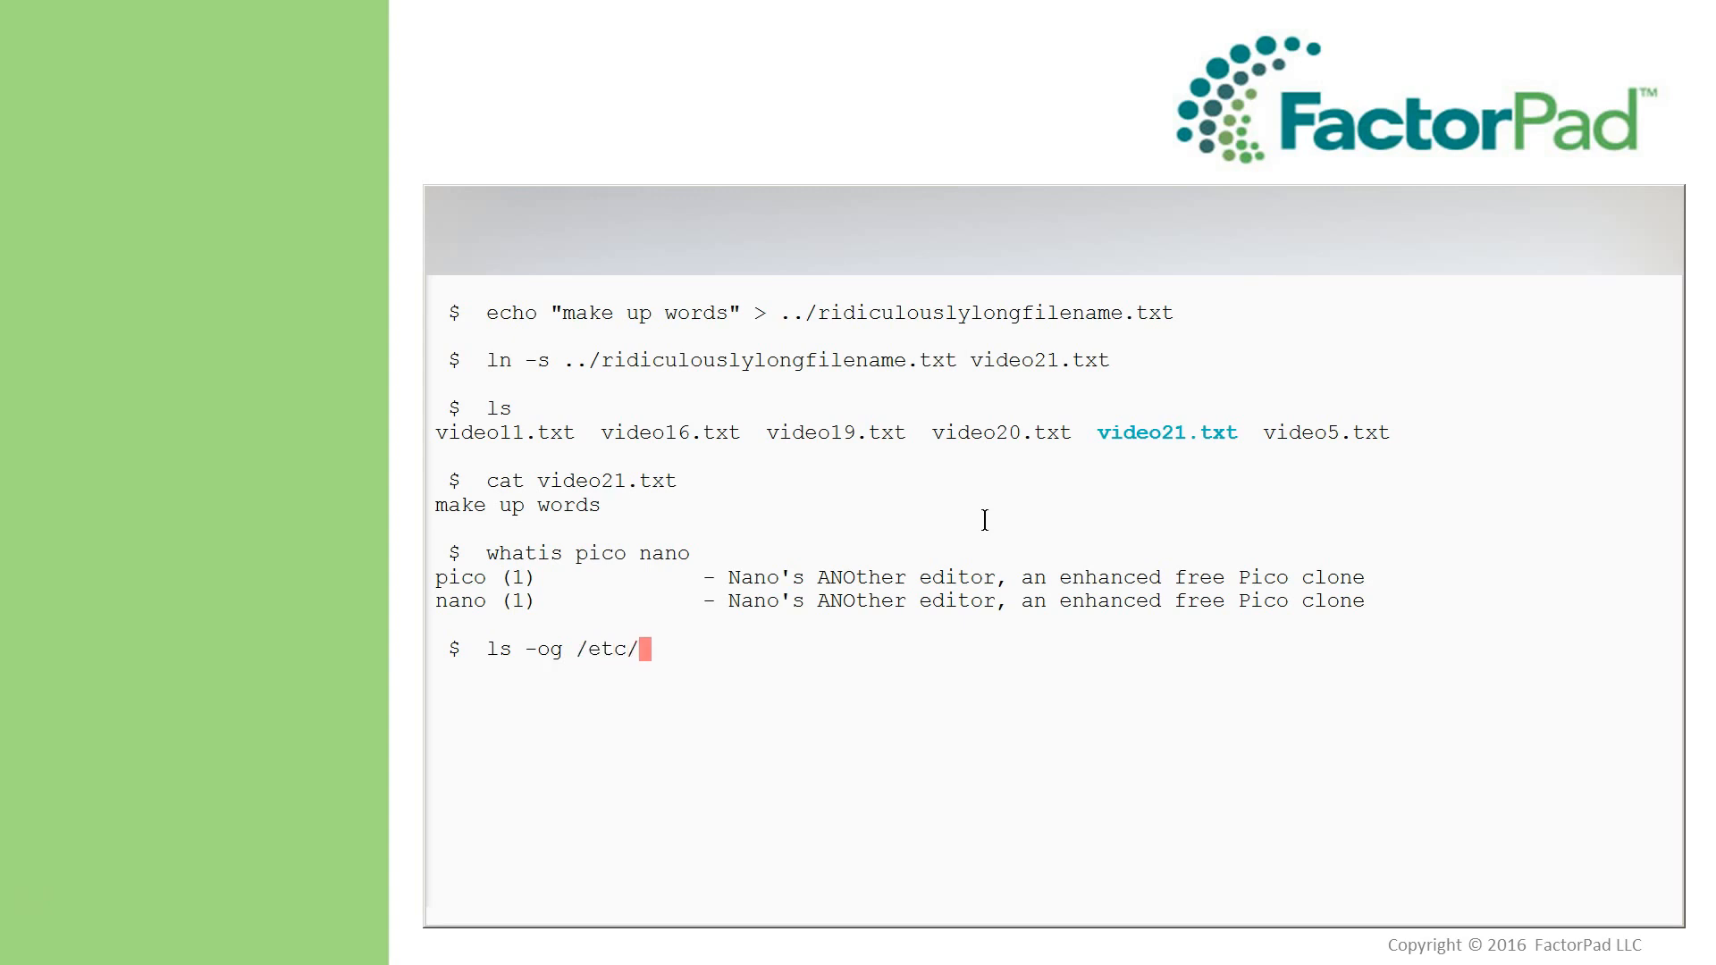
type("alternativ")
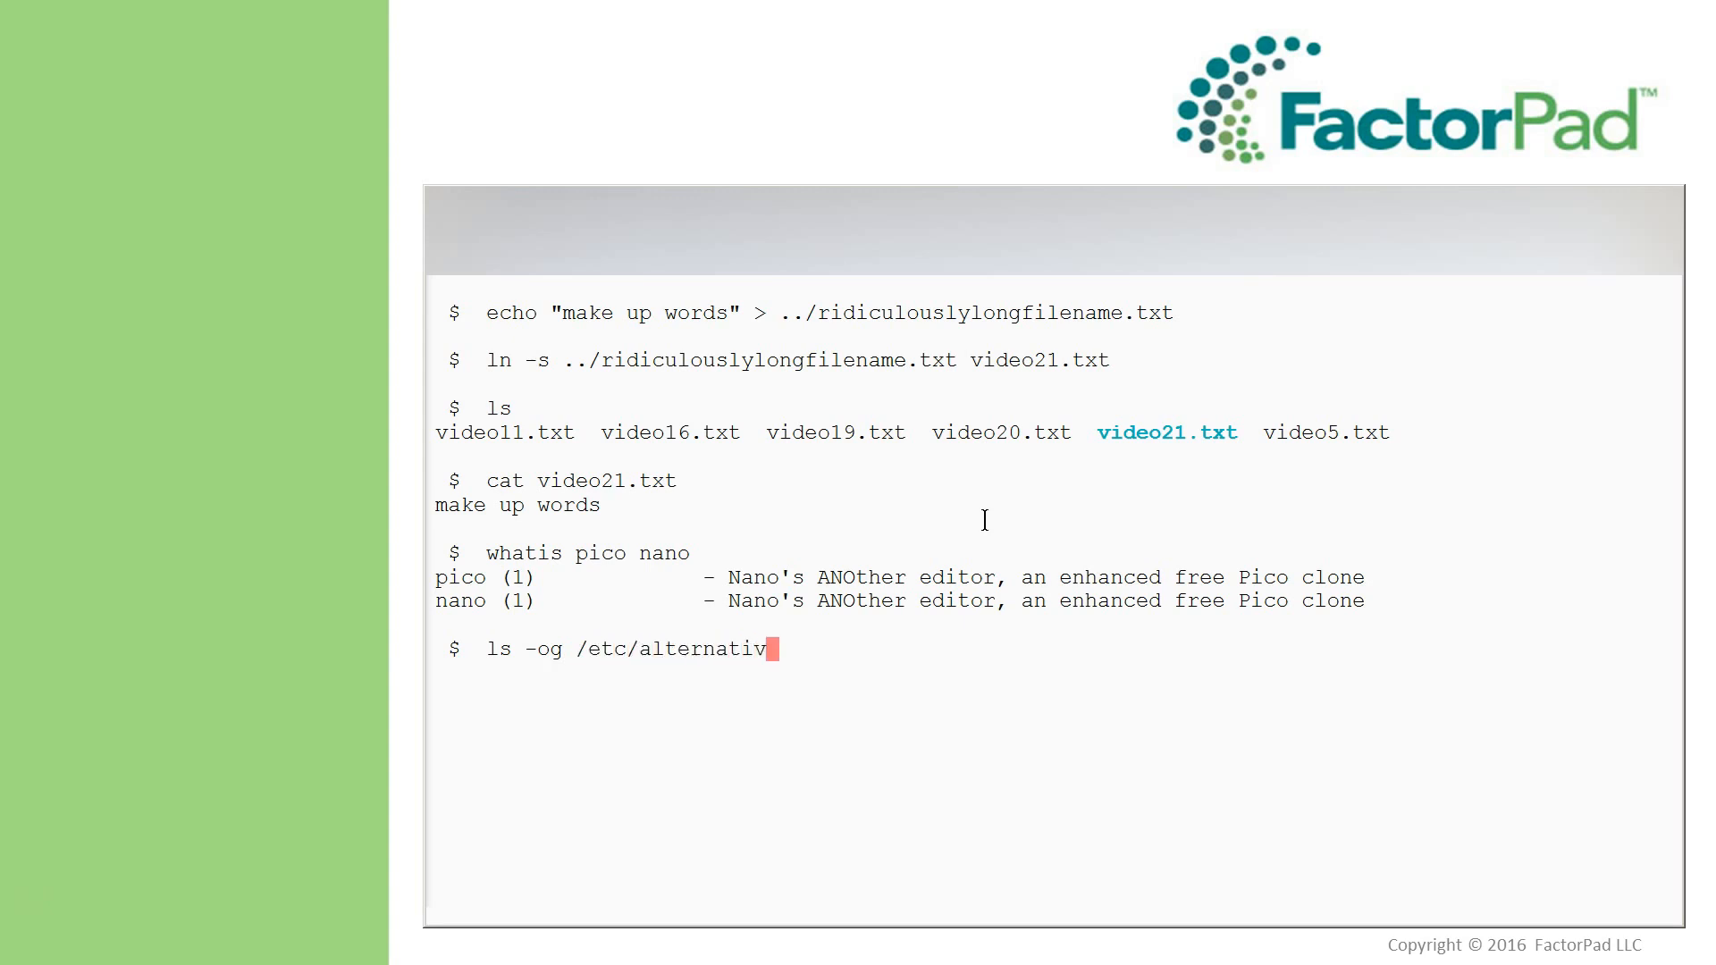
type("es/pico")
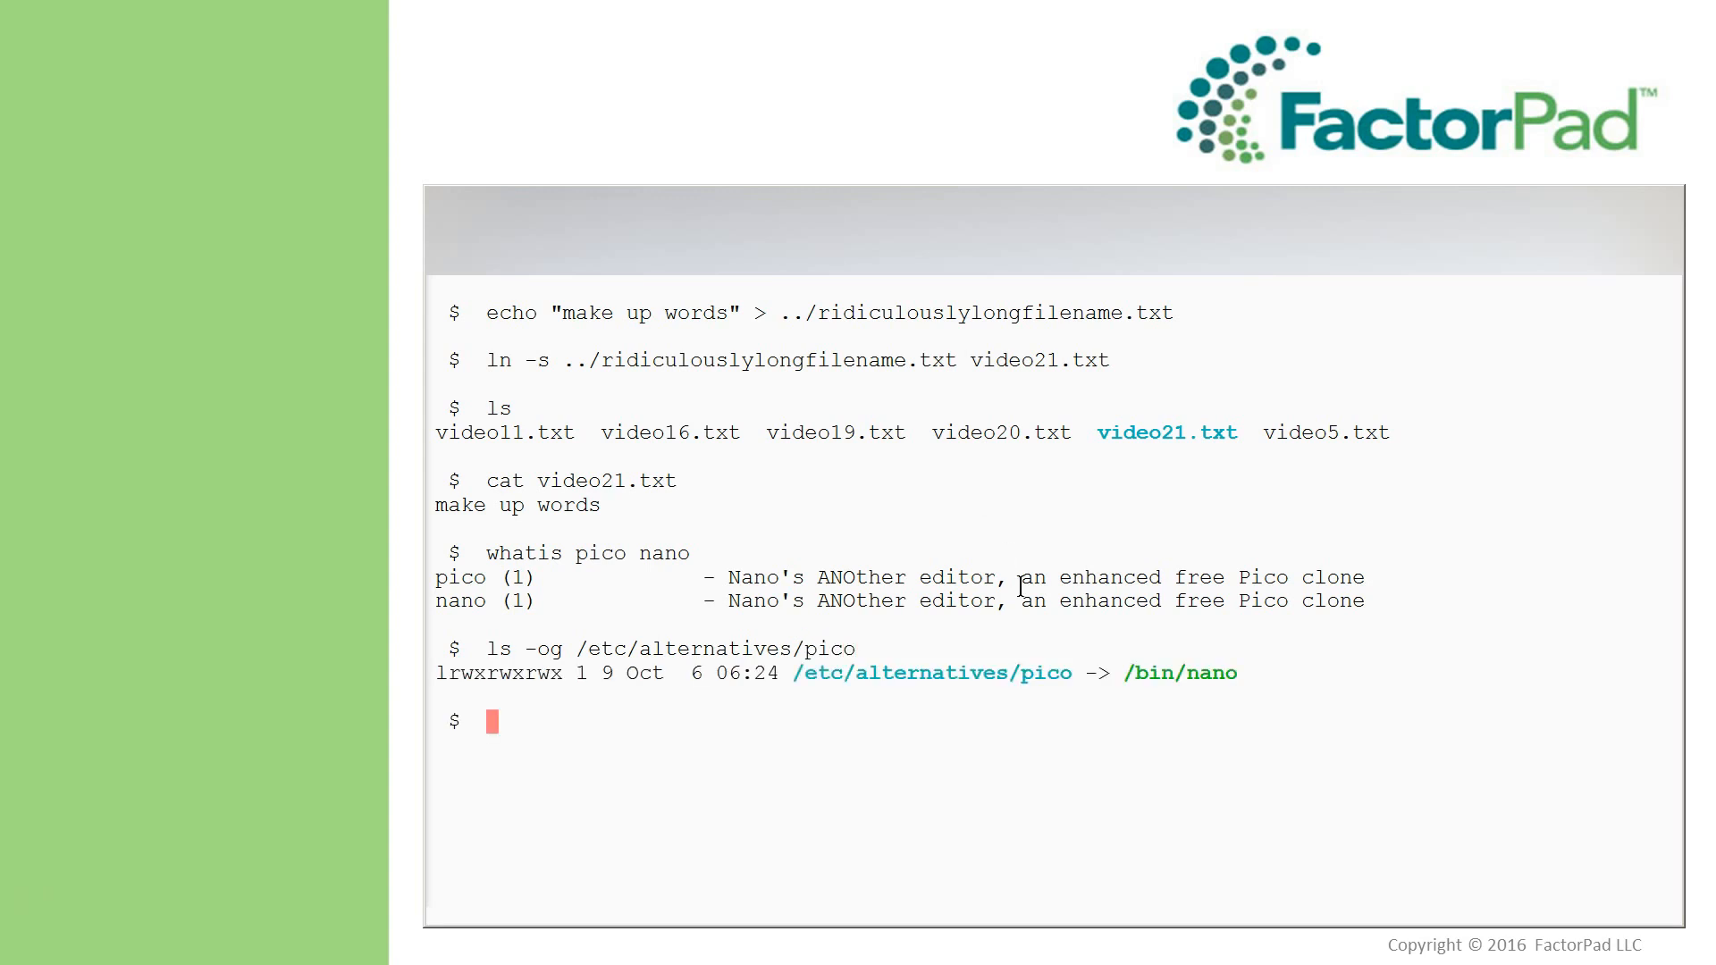
mouse_move(1155, 701)
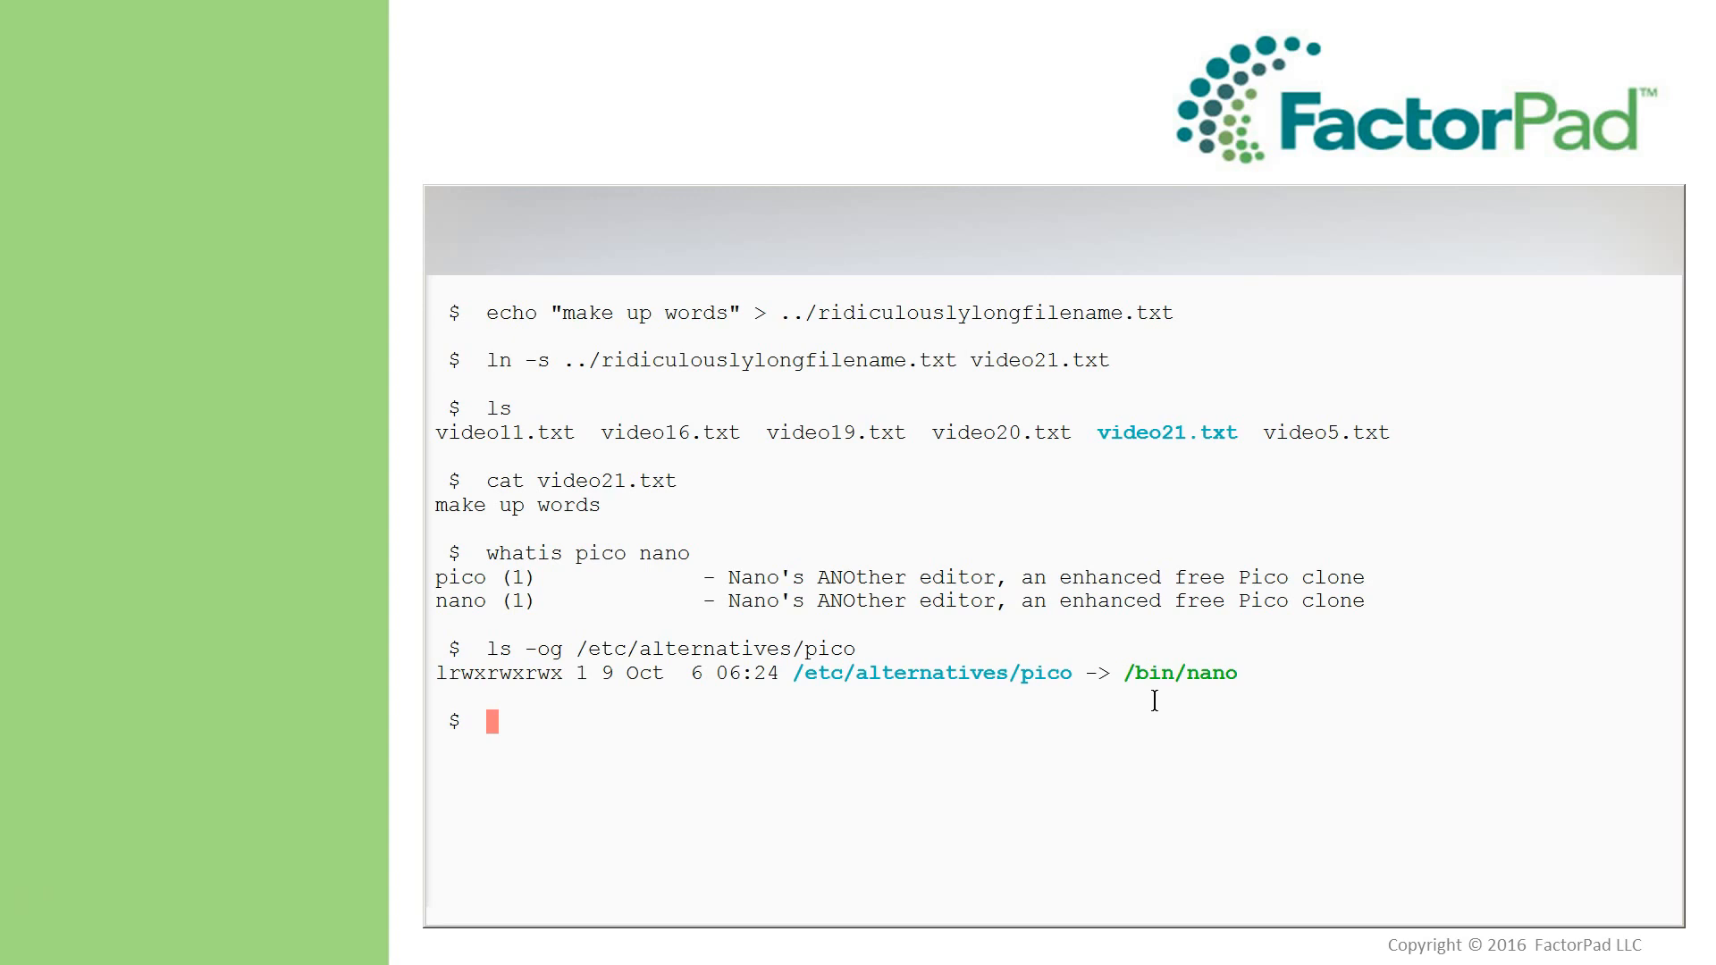
left_click(1571, 840)
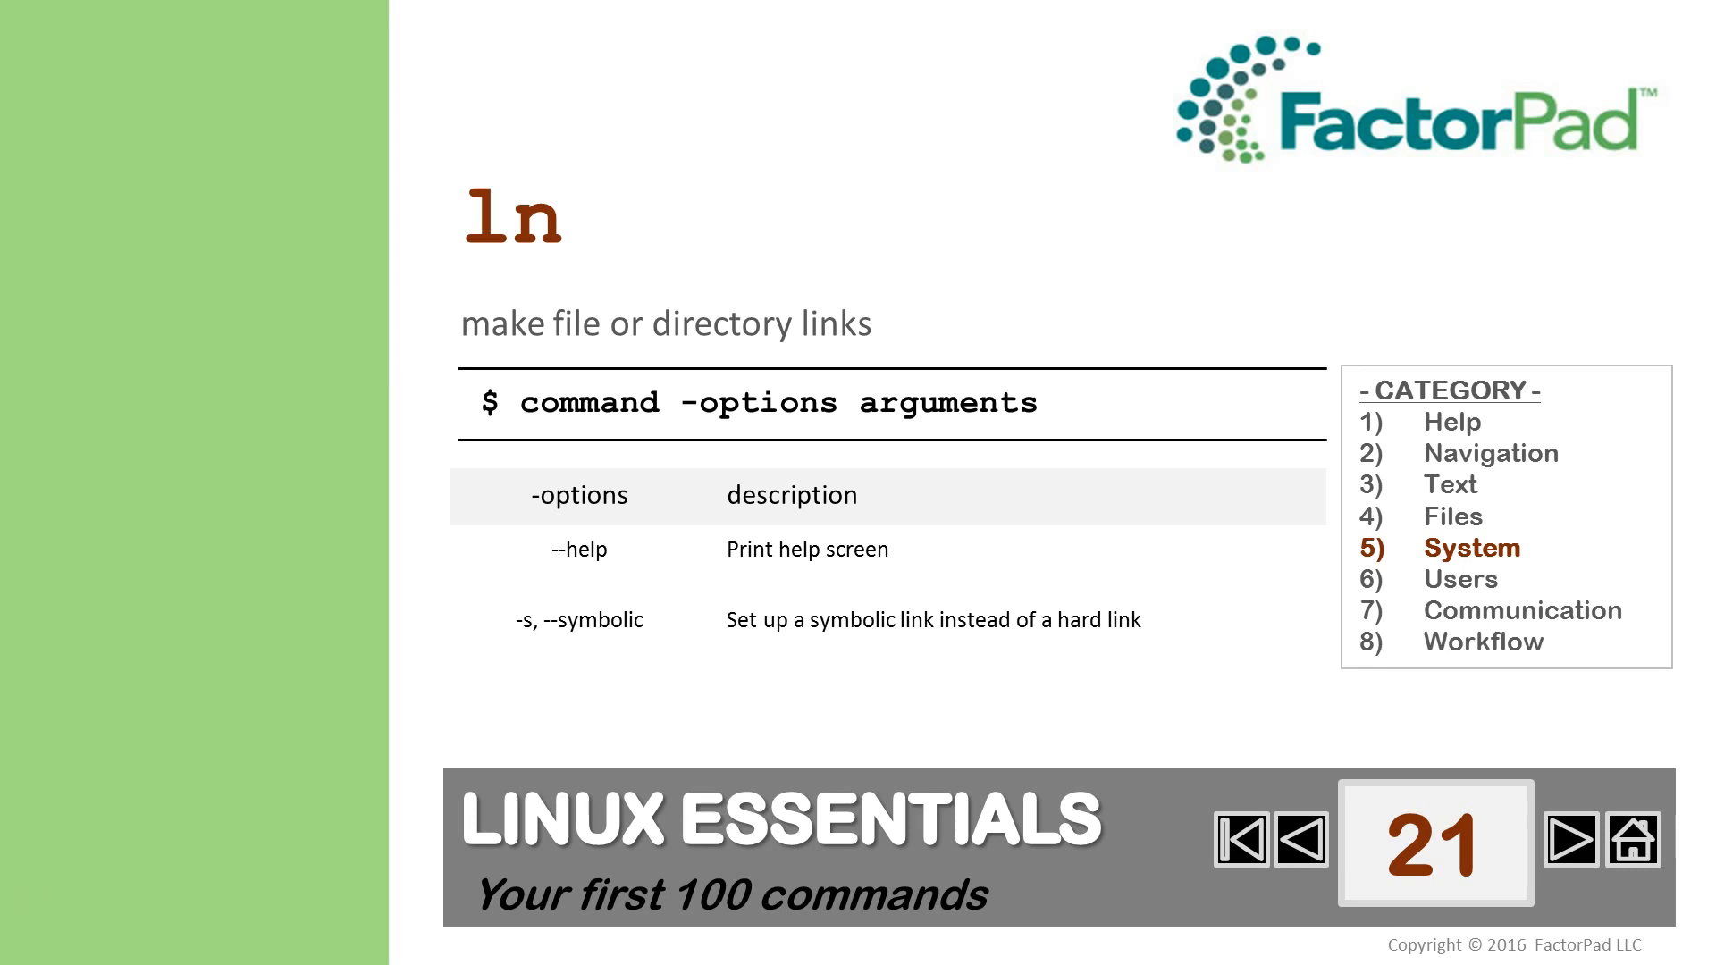